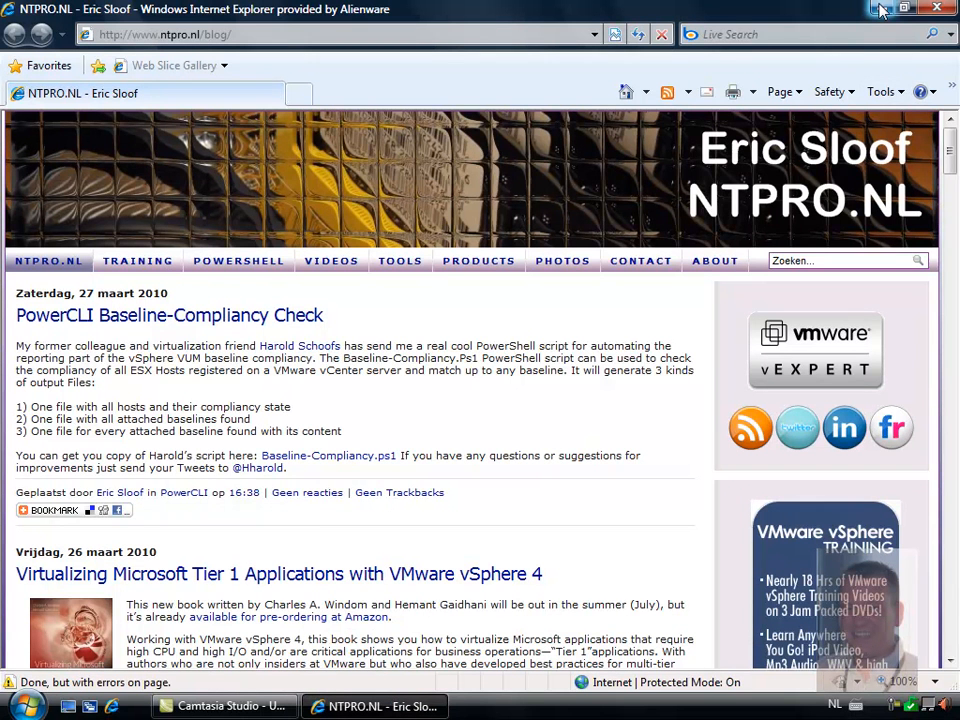
pyautogui.moveTo(880, 8)
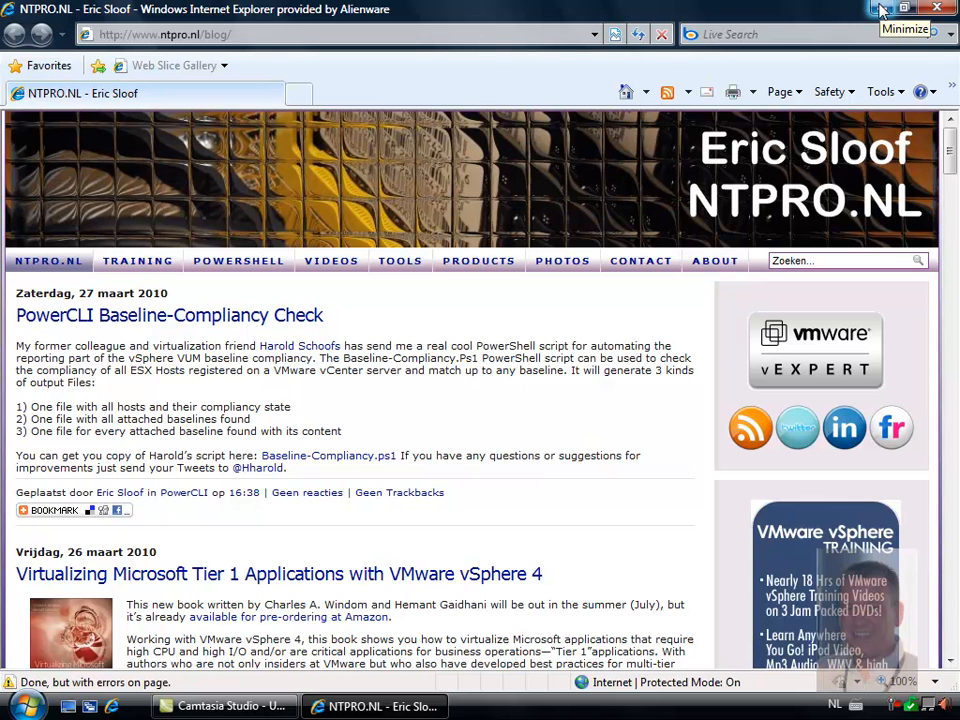
# Step: Minimize the NTPRO.NL blog in Internet Explorer and launch vmClient from the desktop
pyautogui.click(880, 9)
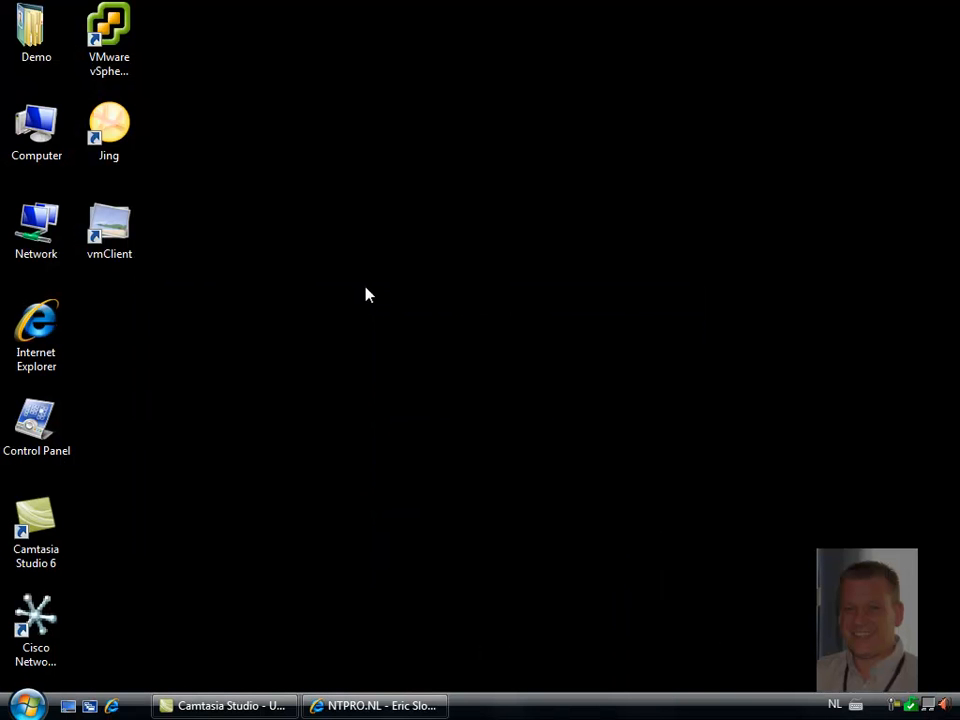
pyautogui.moveTo(350, 293)
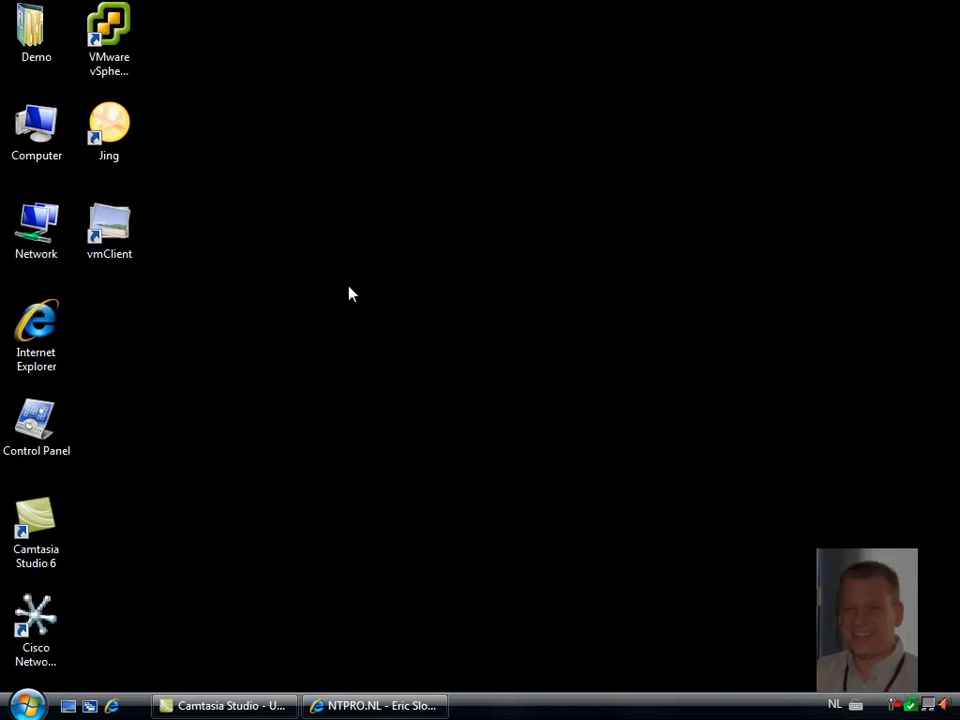
pyautogui.click(109, 230)
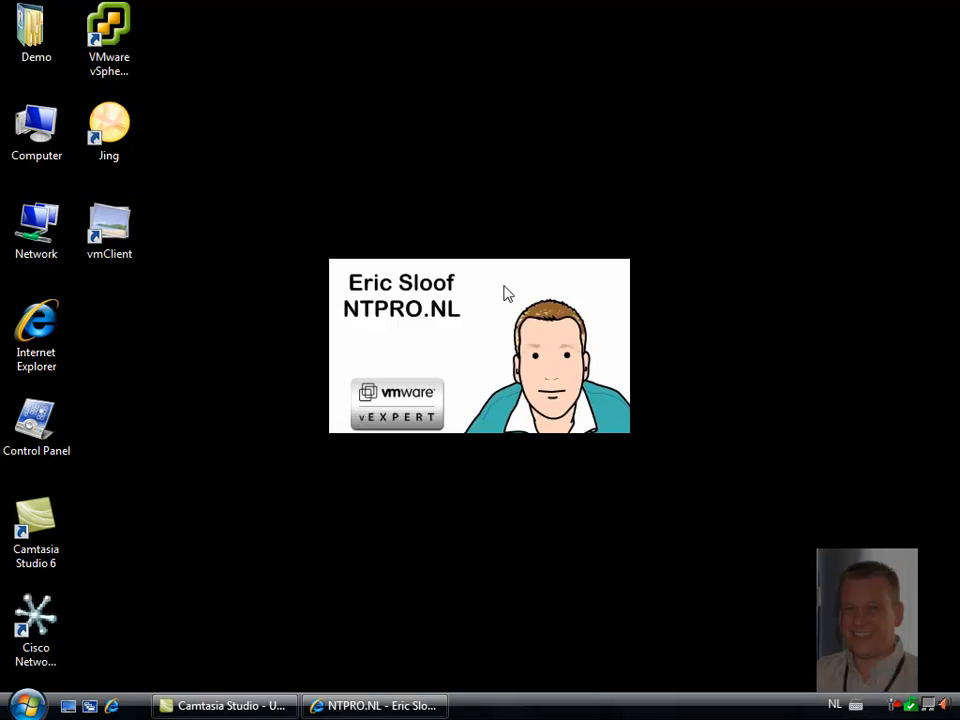
# Step: Start vmClient and log in to the vcenter.ntpro.local host
pyautogui.doubleClick(109, 230)
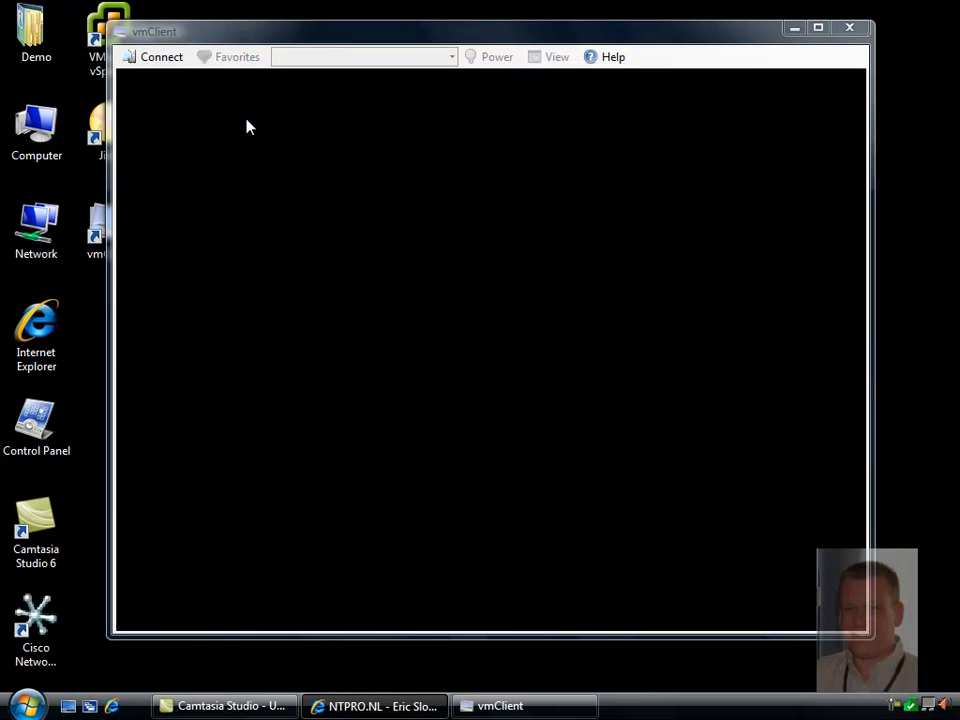
pyautogui.click(161, 56)
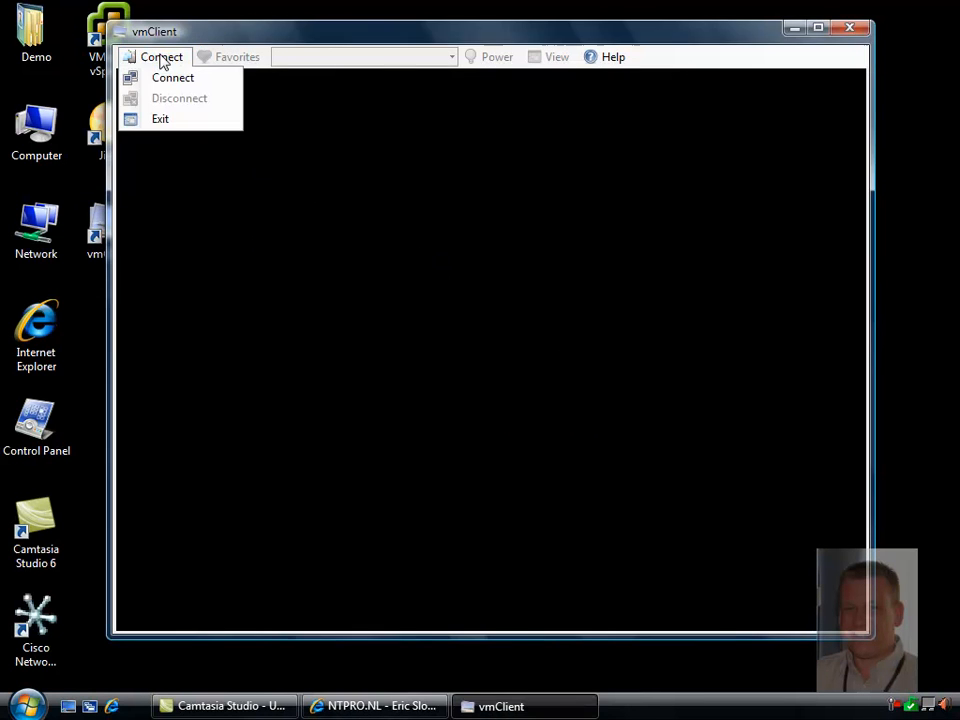
pyautogui.click(172, 77)
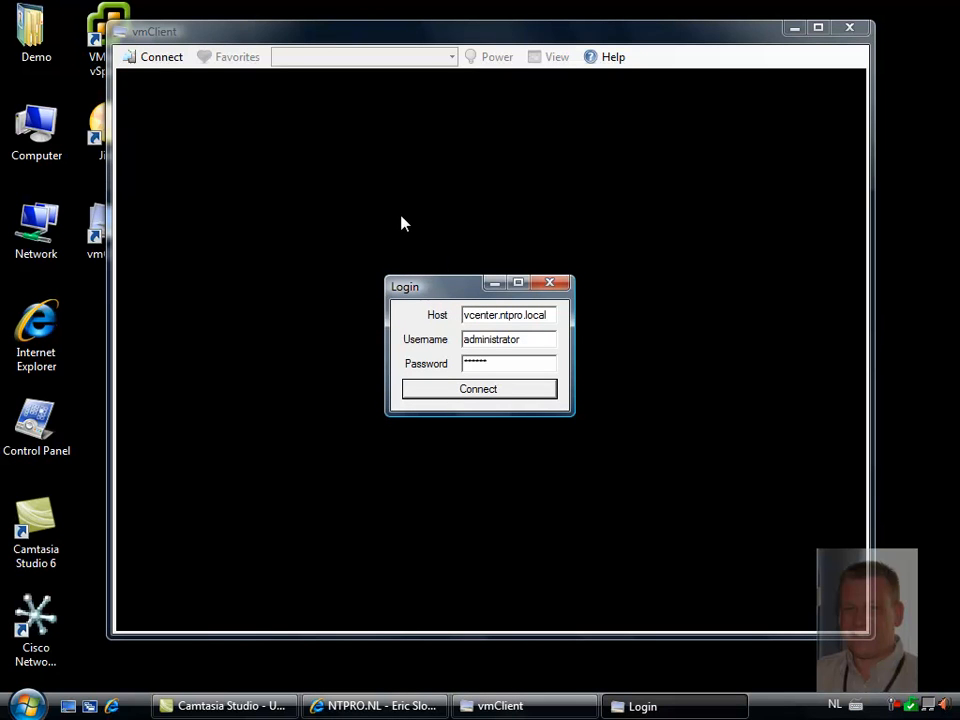
pyautogui.click(478, 389)
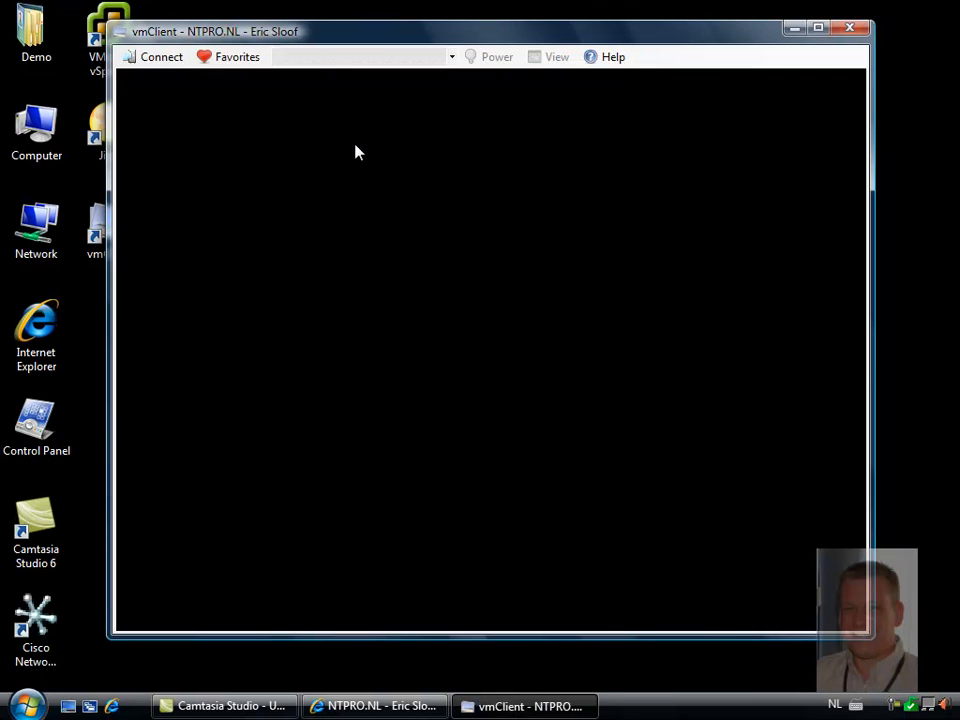
# Step: Select the SSD virtual machine and power it on
pyautogui.write('s')
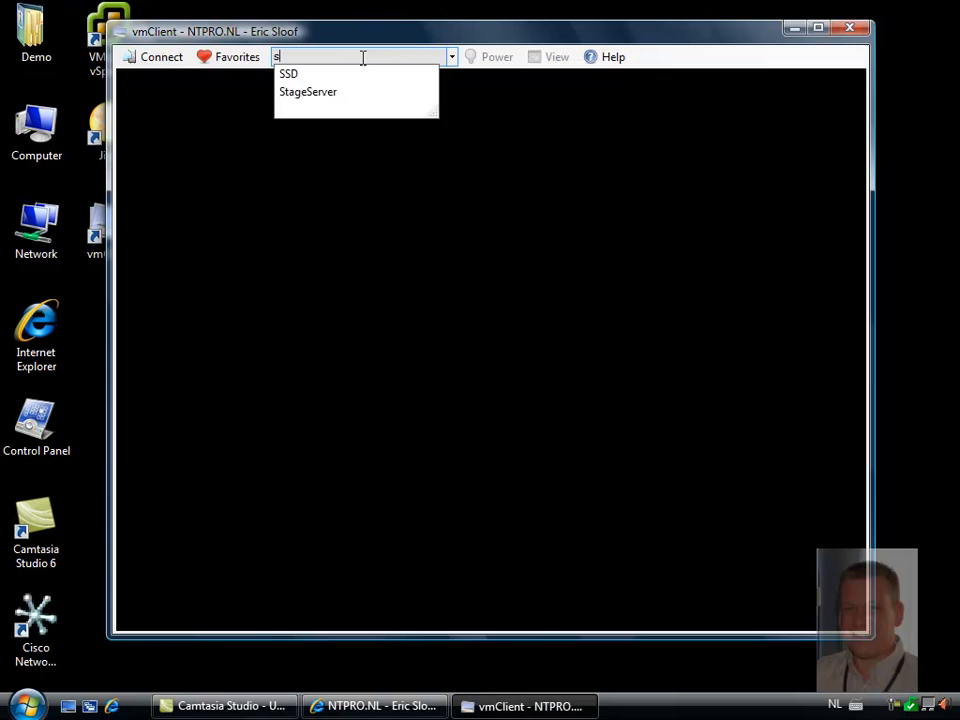
pyautogui.click(289, 73)
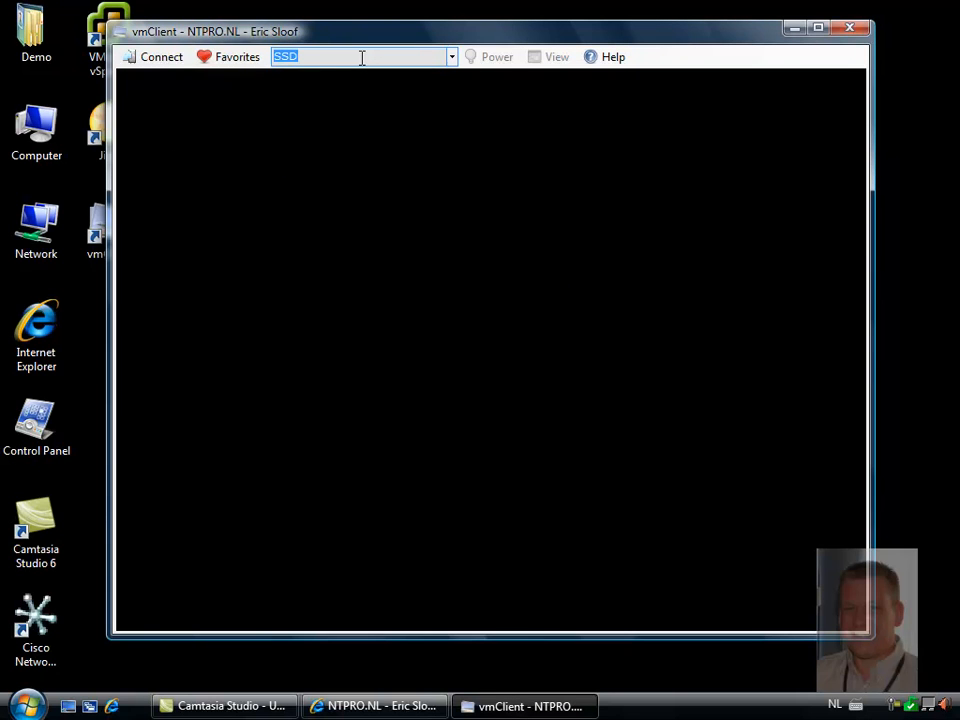
pyautogui.click(497, 56)
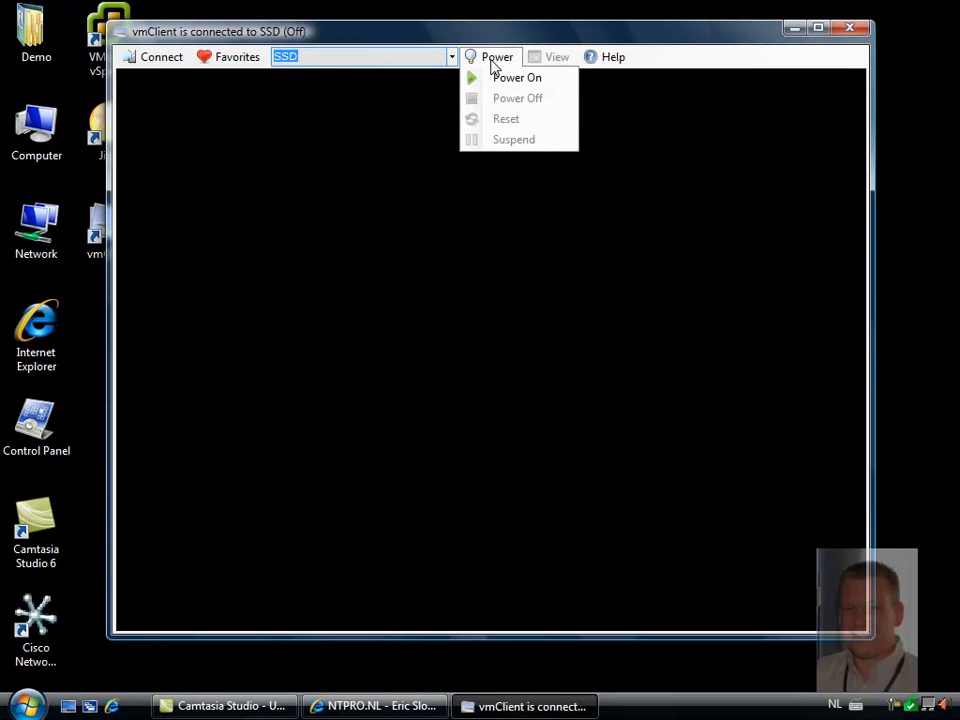
pyautogui.click(518, 77)
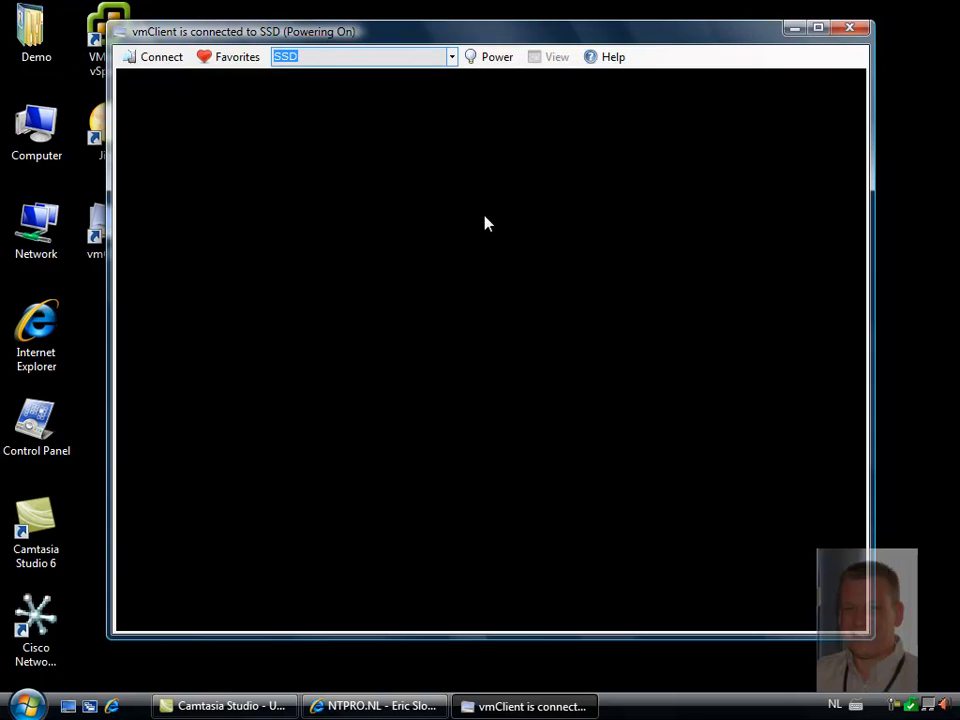
pyautogui.moveTo(247, 101)
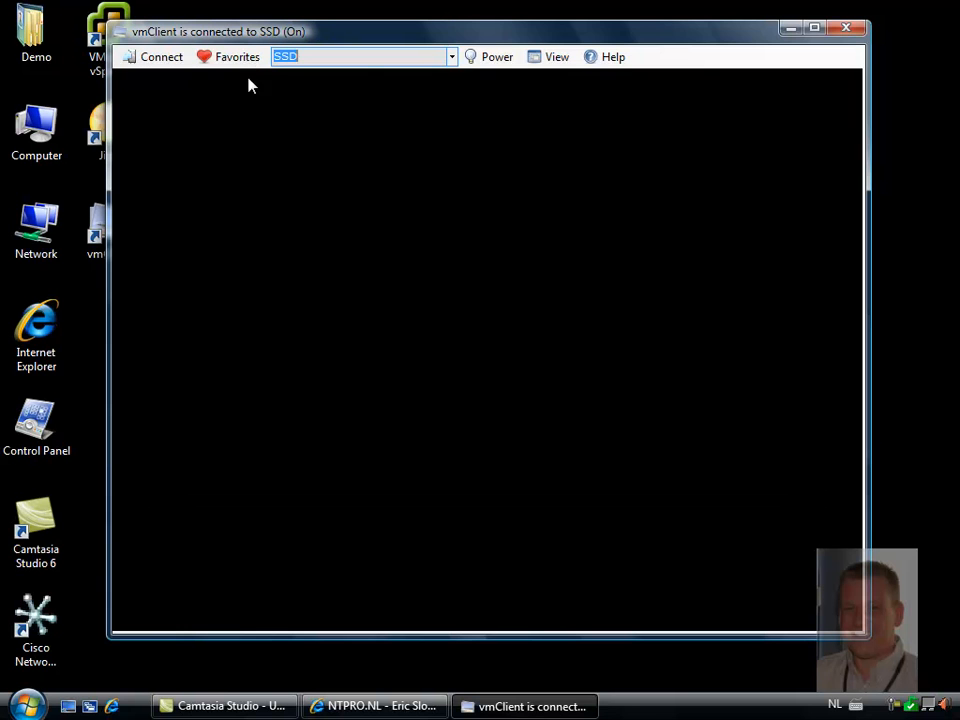
# Step: Check the Favorites and Connect menus, viewing Virtual Machine 1–4 and Router as favorites
pyautogui.click(237, 56)
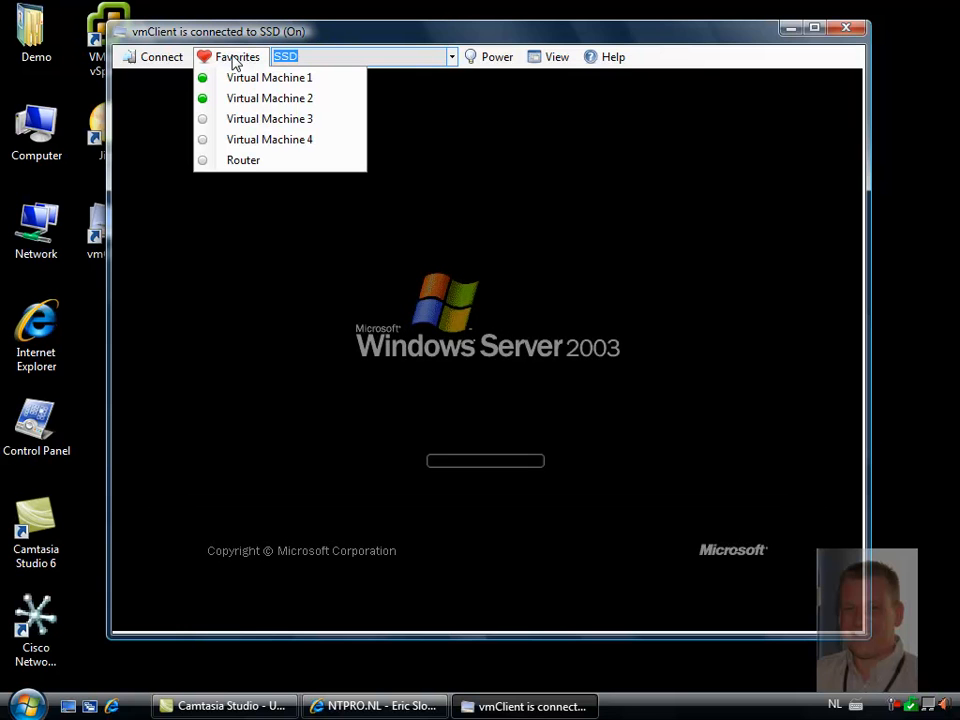
pyautogui.moveTo(260, 63)
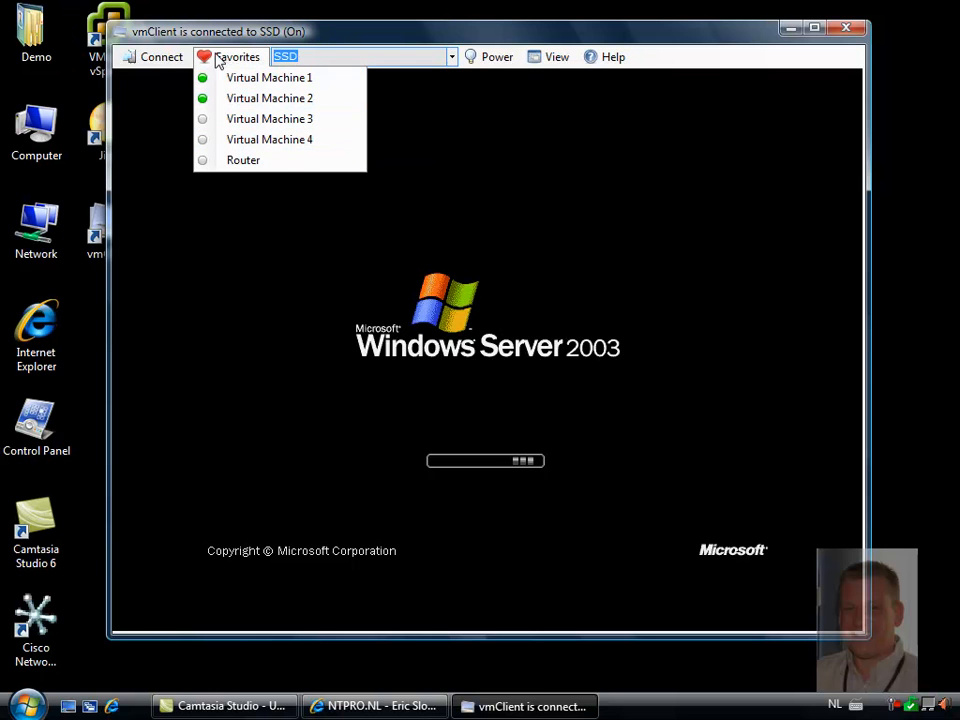
pyautogui.click(160, 56)
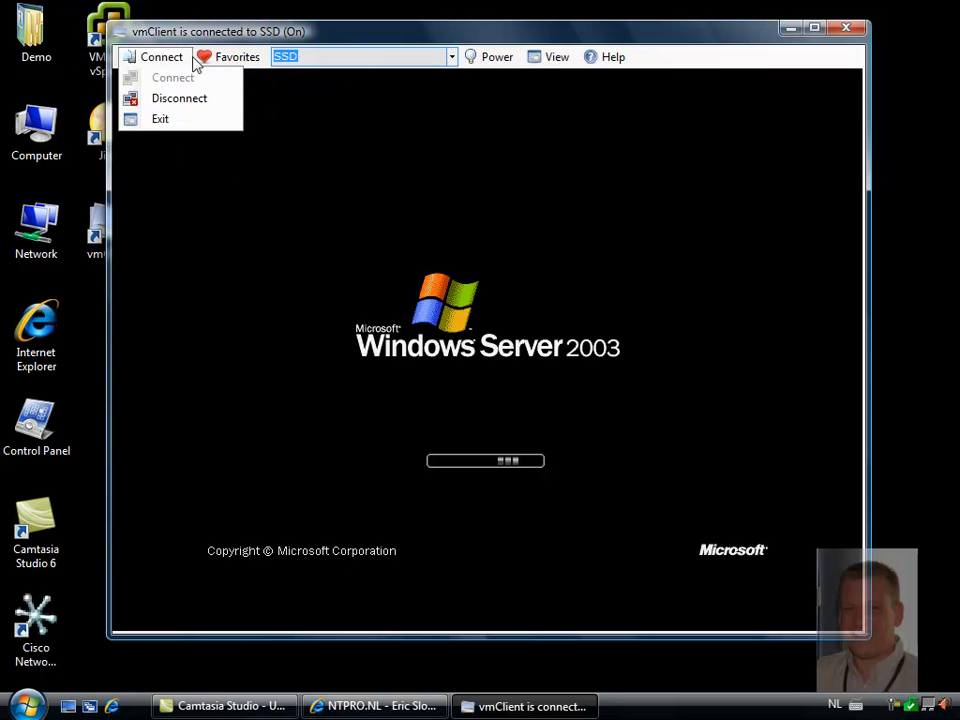
pyautogui.click(237, 56)
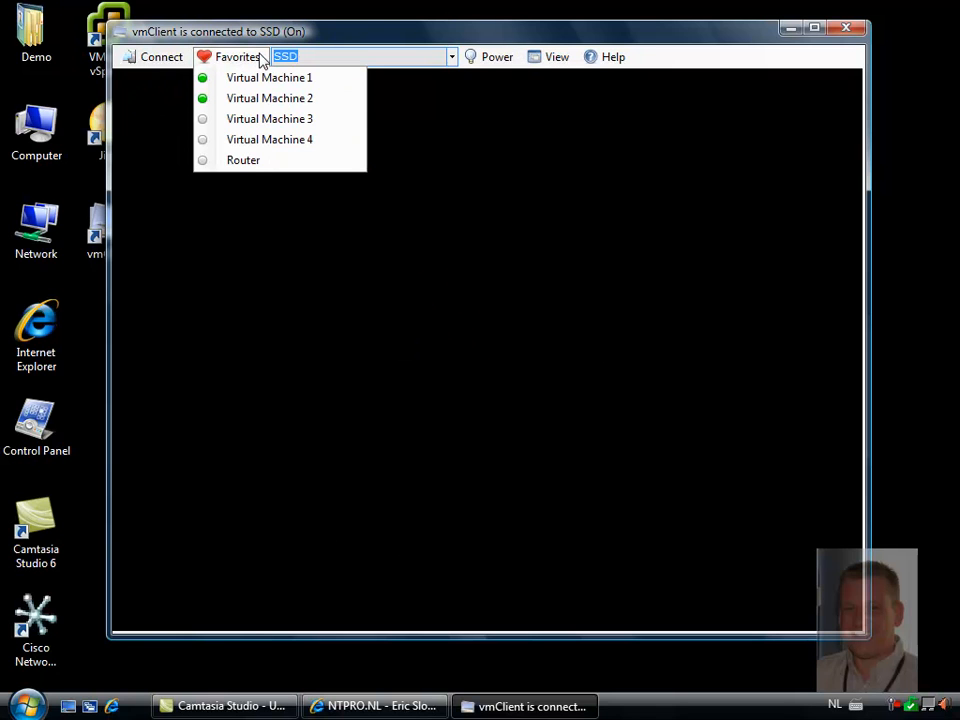
pyautogui.moveTo(270, 78)
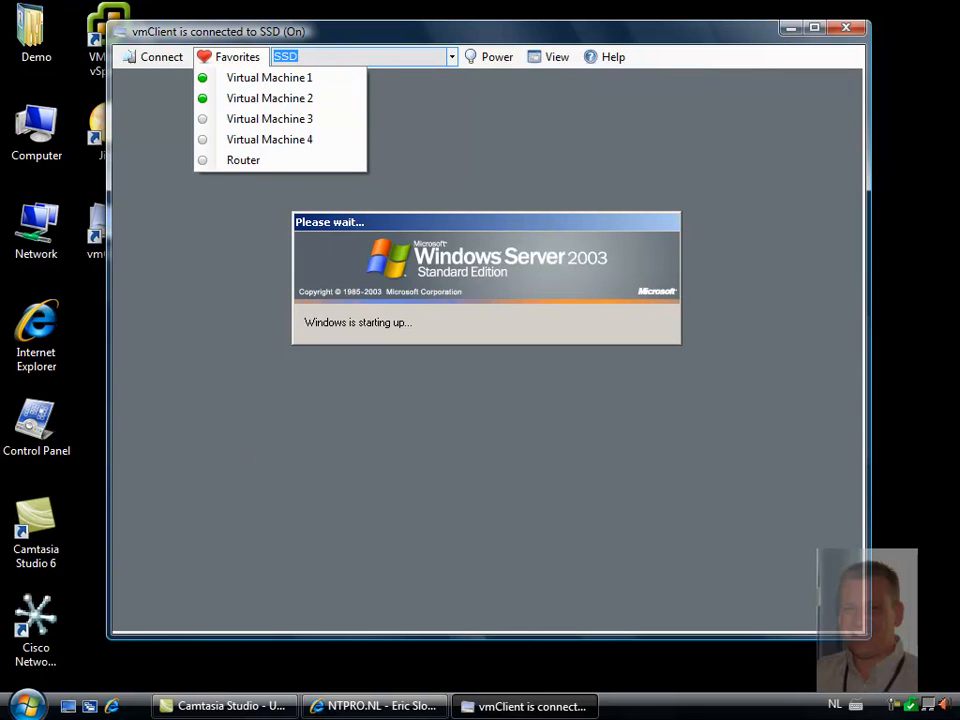
# Step: Run regedit from the Start menu to open Registry Editor
pyautogui.click(22, 706)
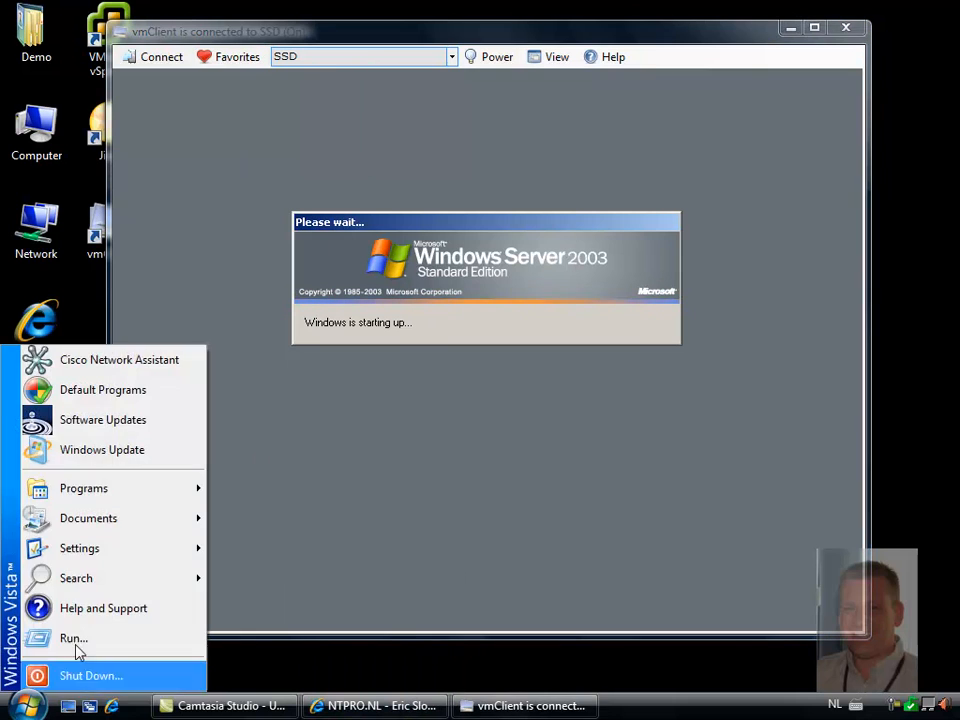
pyautogui.click(73, 638)
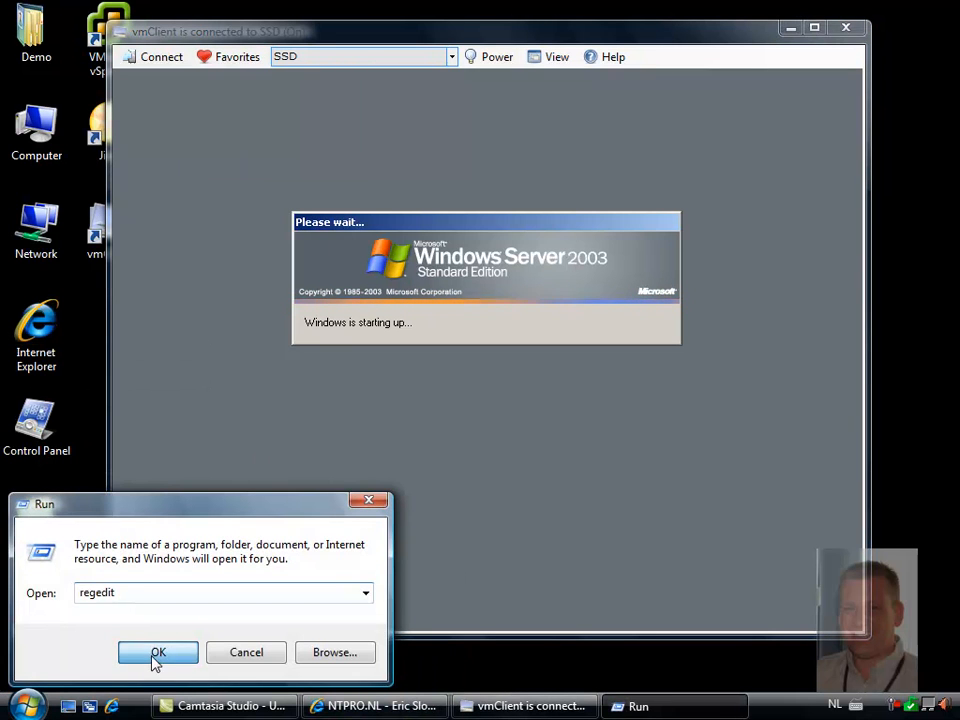
pyautogui.click(158, 652)
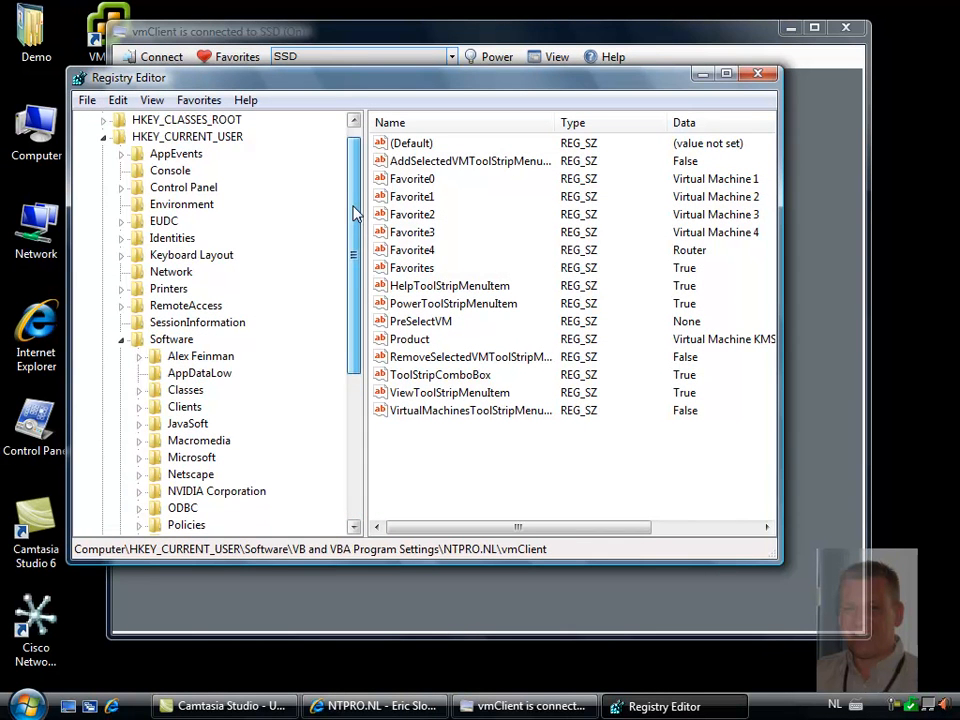
# Step: Set the AddSelectedVMToolStripMenuItem registry value to True
pyautogui.scroll(-3)
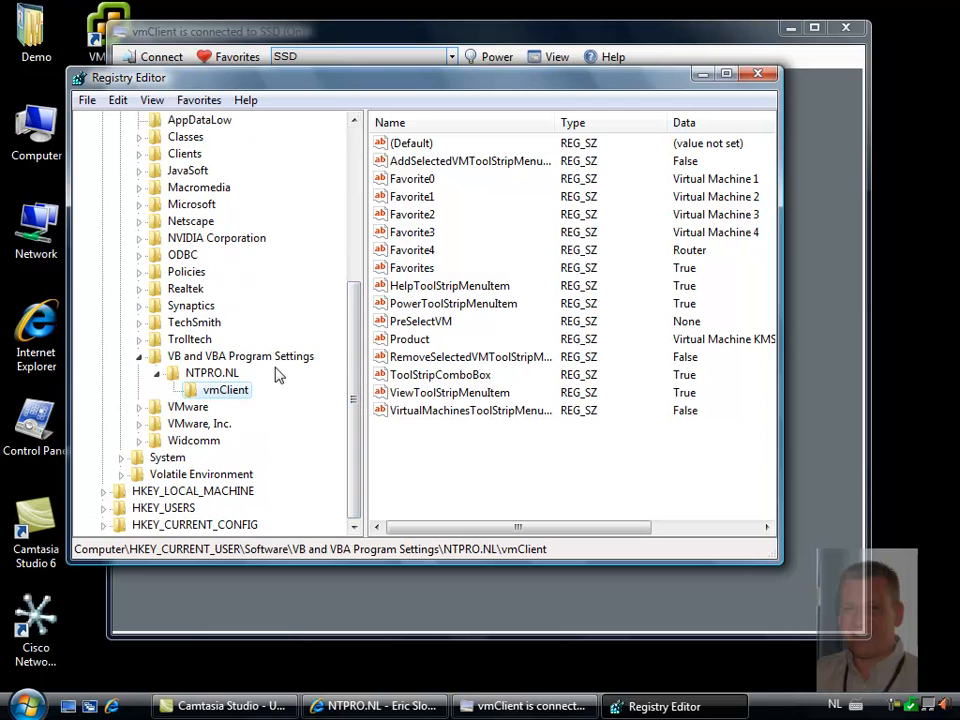
pyautogui.moveTo(470, 207)
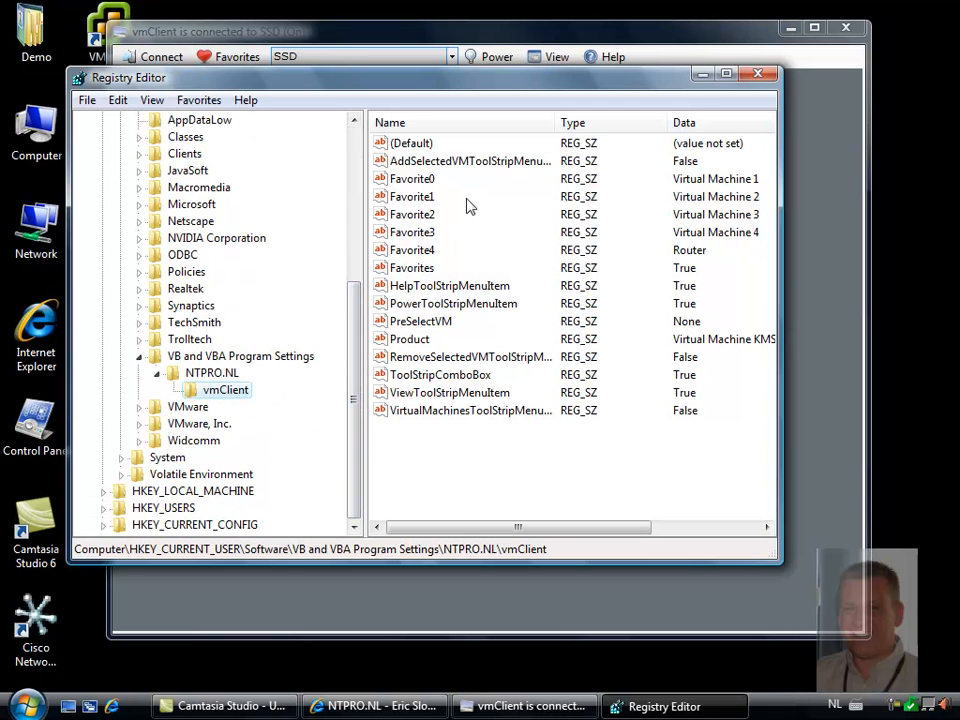
pyautogui.doubleClick(470, 161)
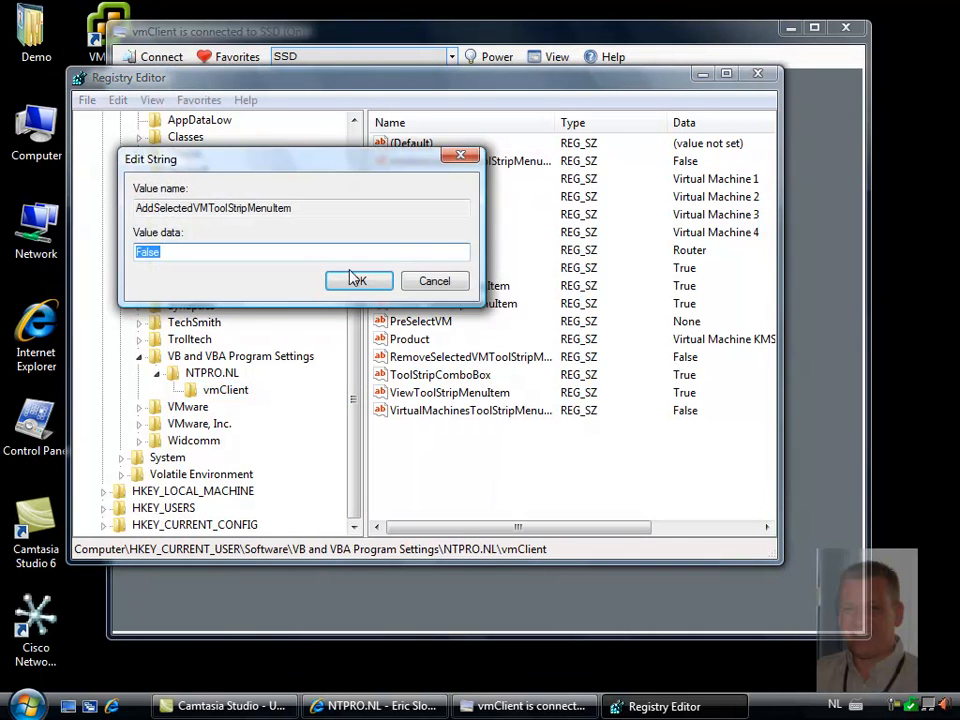
pyautogui.write('T')
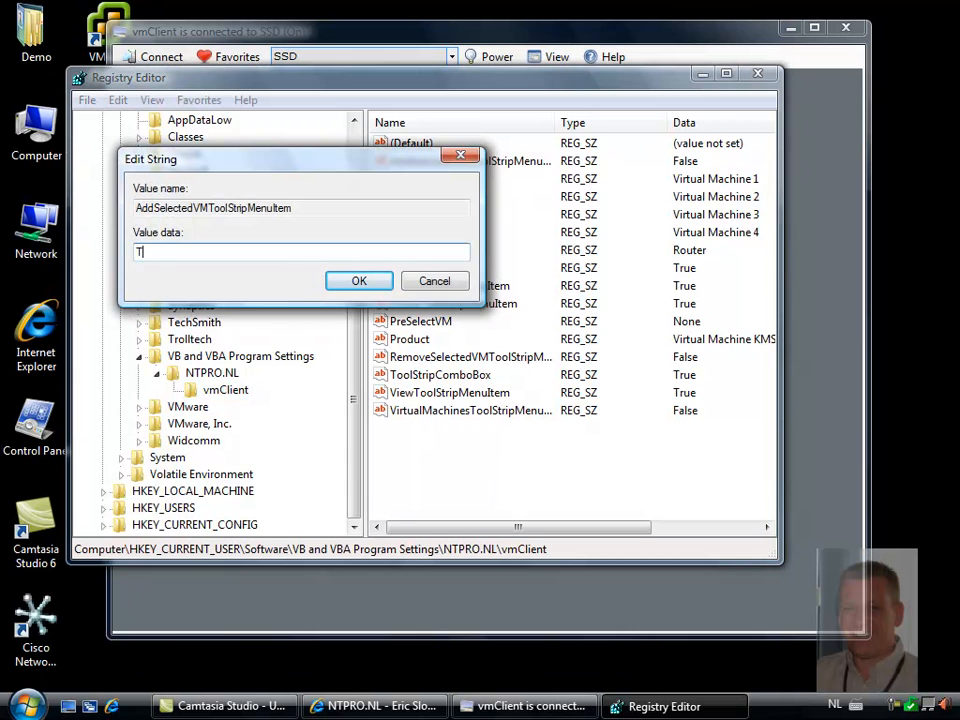
pyautogui.write('rue')
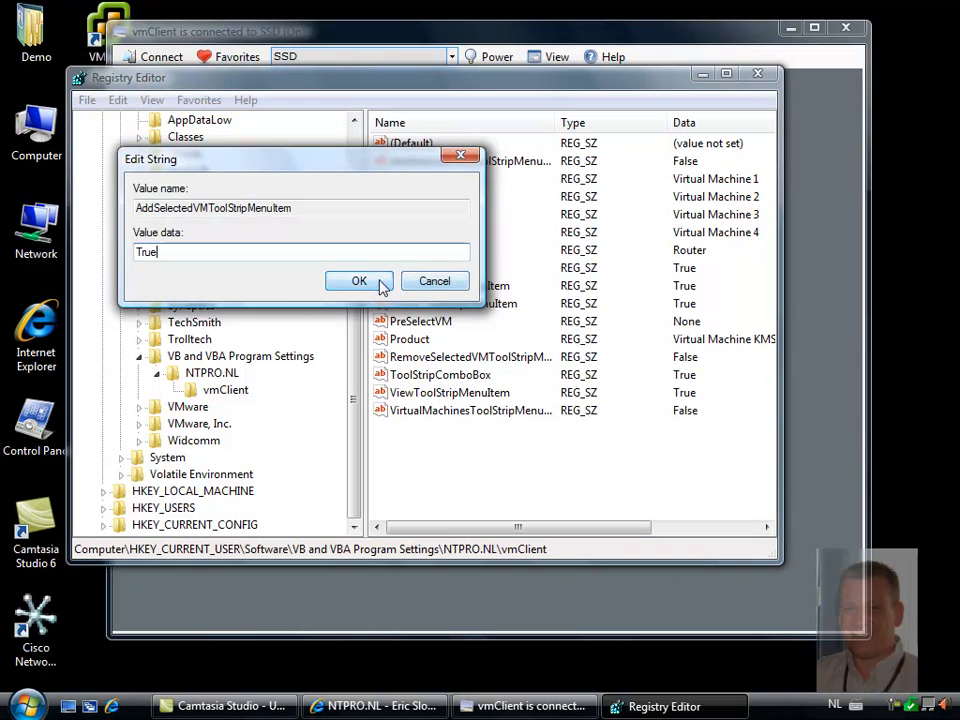
pyautogui.click(359, 281)
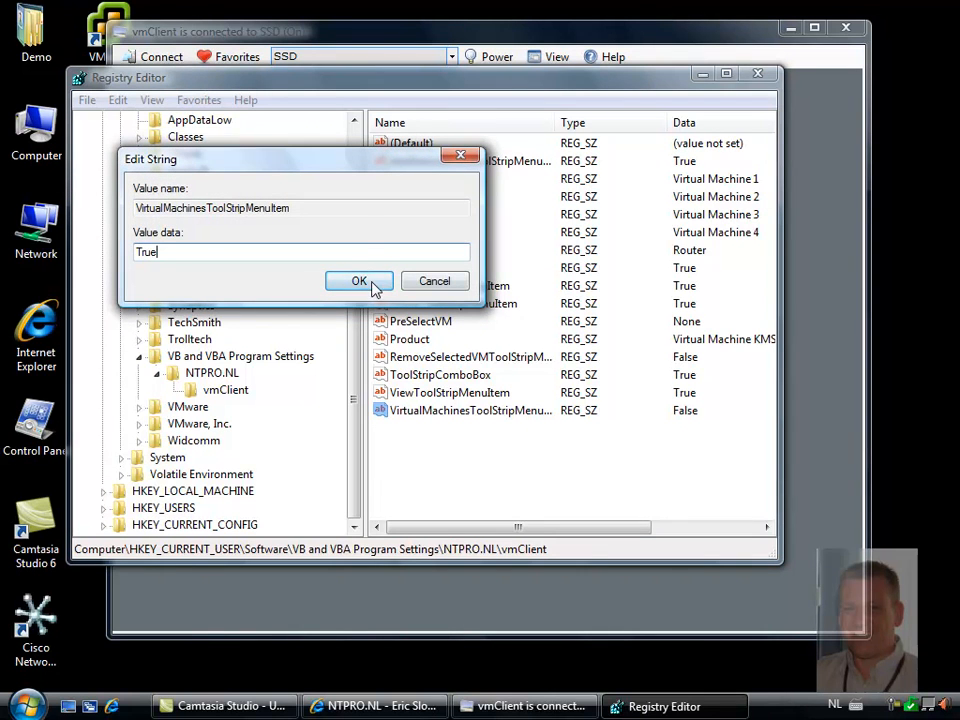
# Step: Set VirtualMachinesToolStripMenuItem and RemoveSelectedVMToolStripMenuItem values to True
pyautogui.click(359, 281)
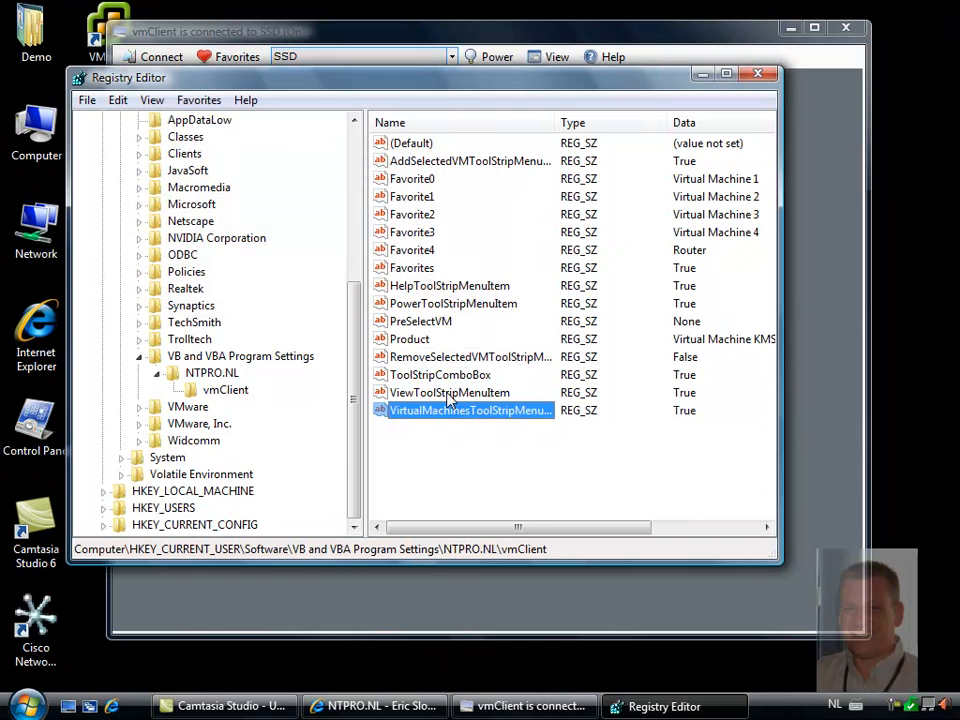
pyautogui.click(465, 356)
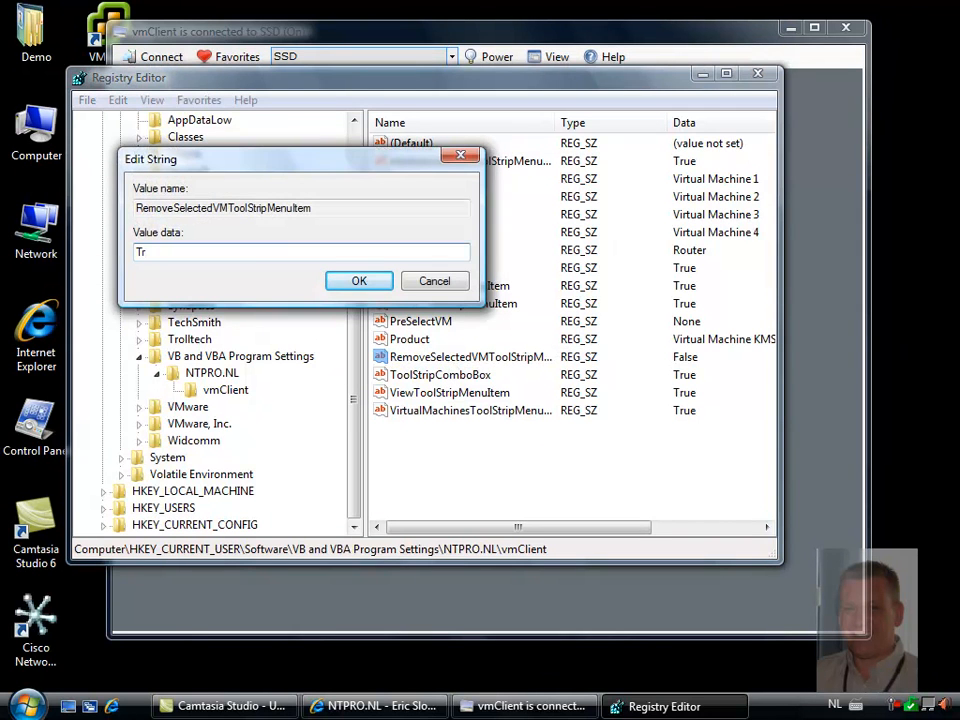
pyautogui.click(359, 280)
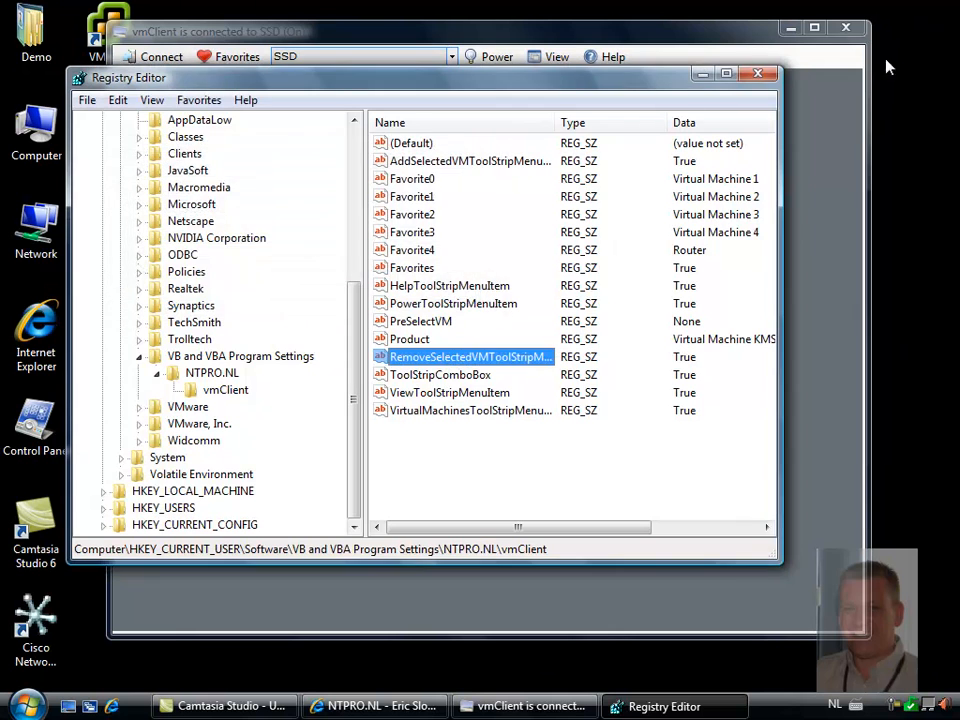
# Step: Bring vmClient to the front and close it so new settings apply
pyautogui.click(758, 74)
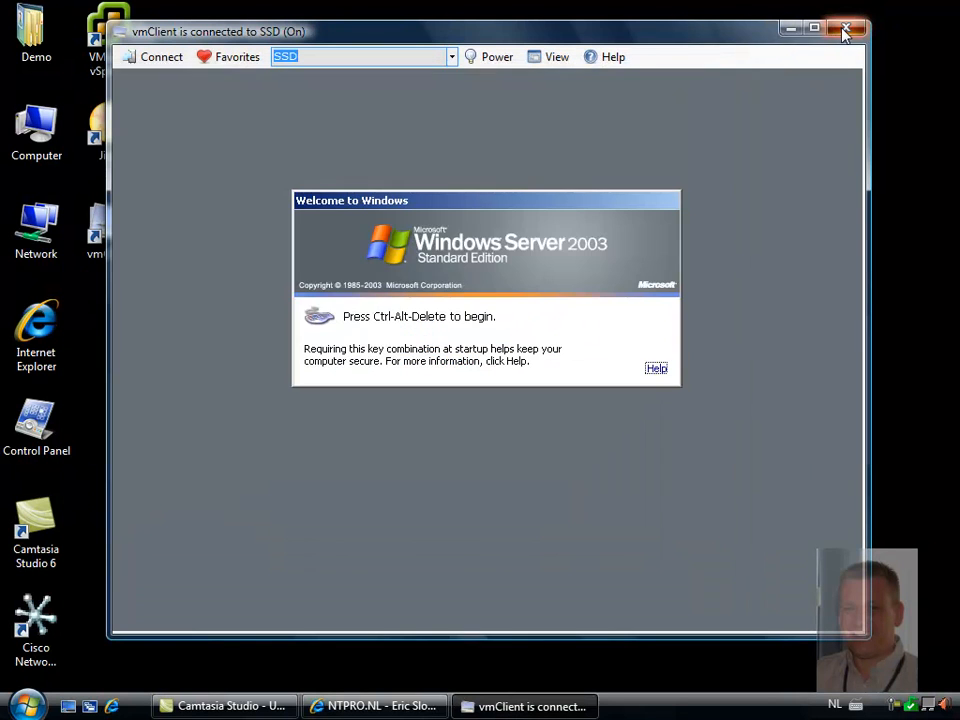
pyautogui.click(845, 28)
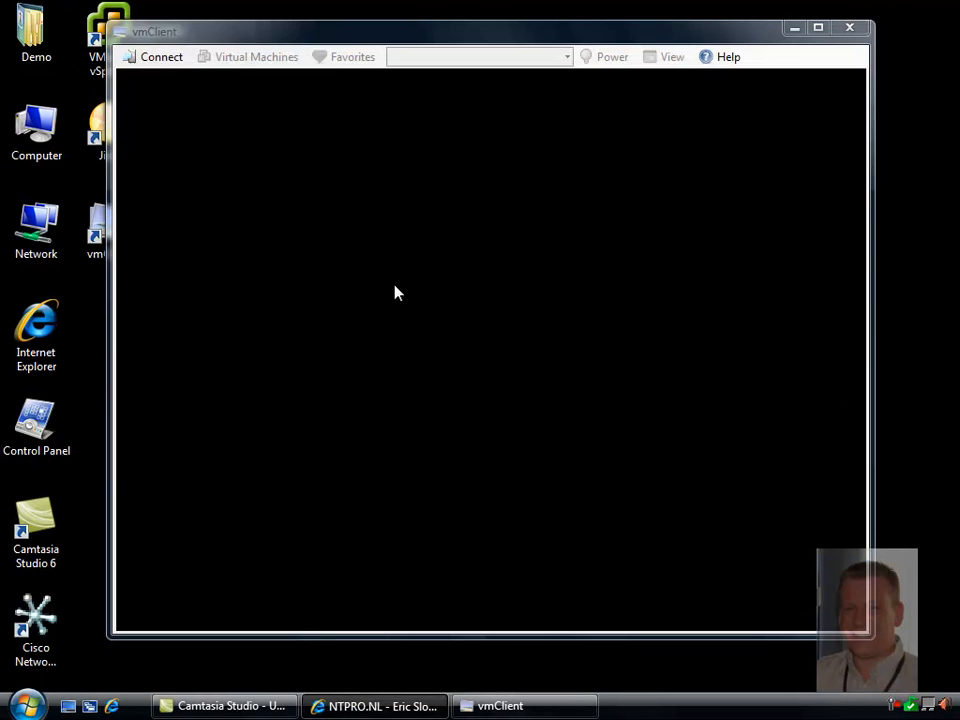
# Step: Log back in to vcenter.ntpro.local with the password and connect to SSD
pyautogui.click(161, 56)
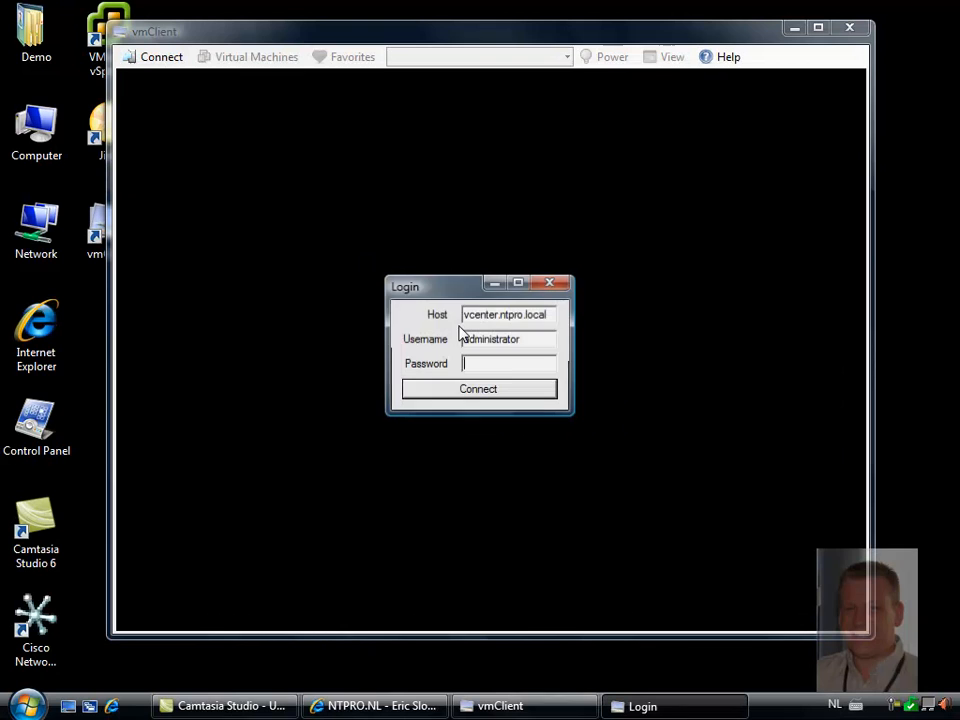
pyautogui.write('password')
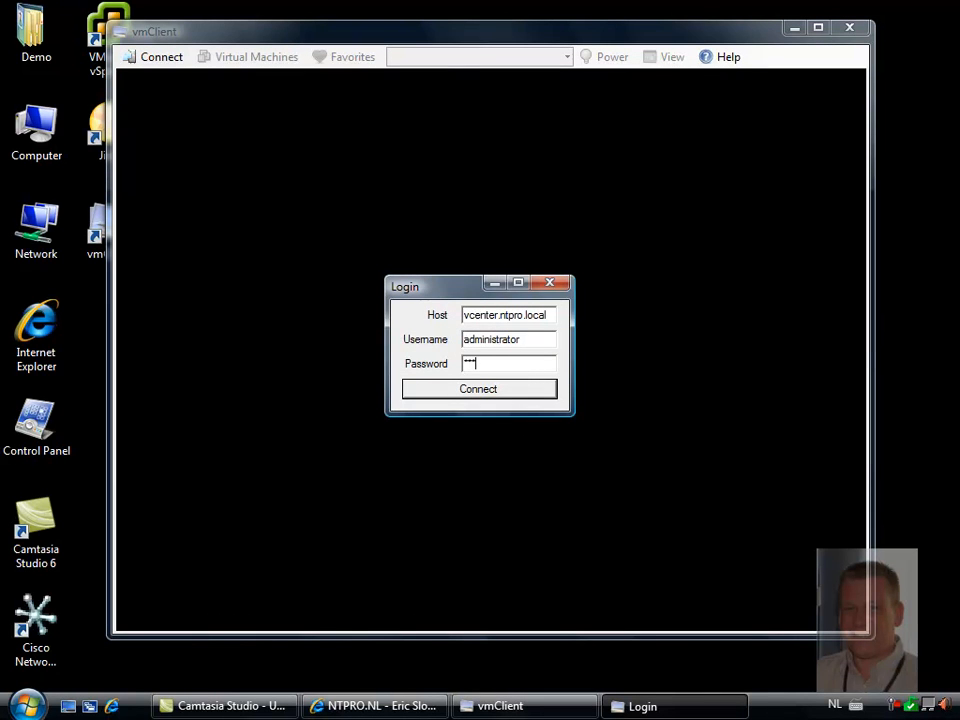
pyautogui.write('••••')
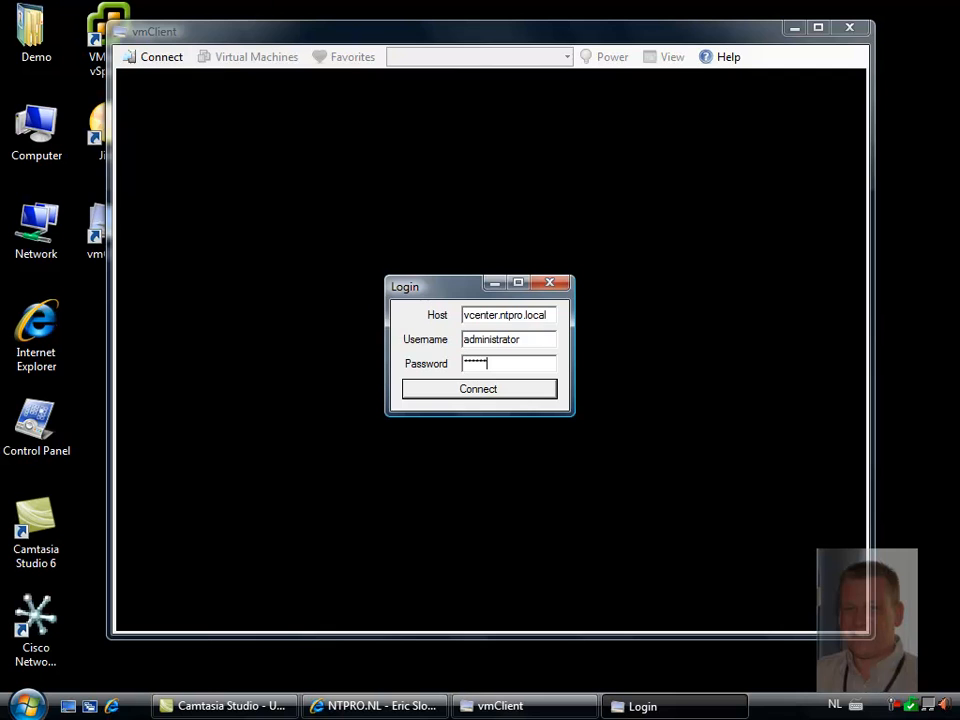
pyautogui.click(478, 389)
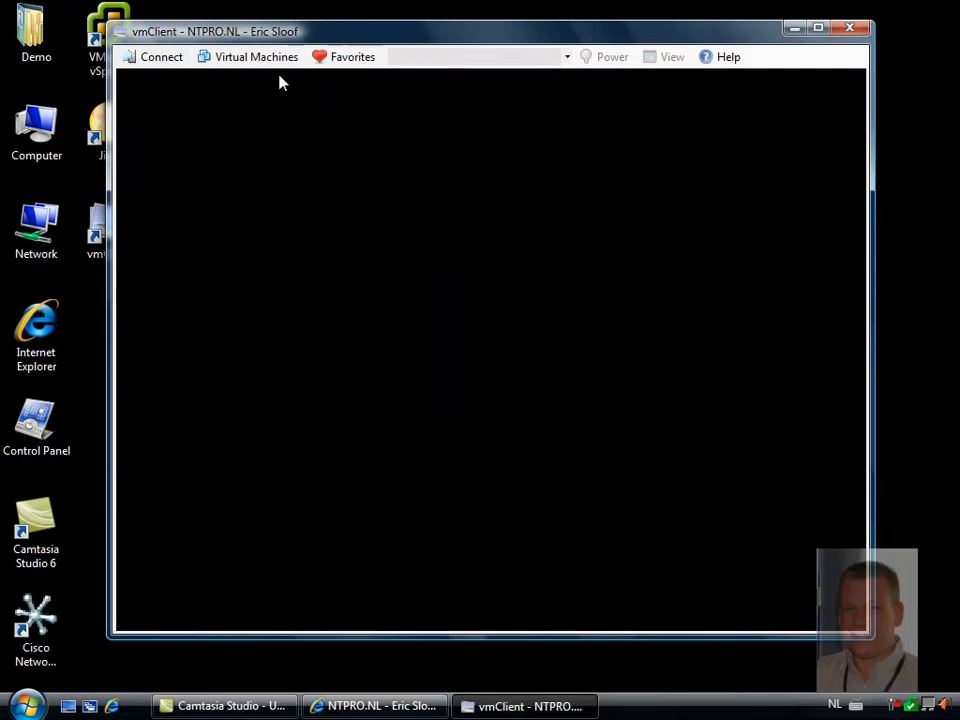
pyautogui.click(256, 56)
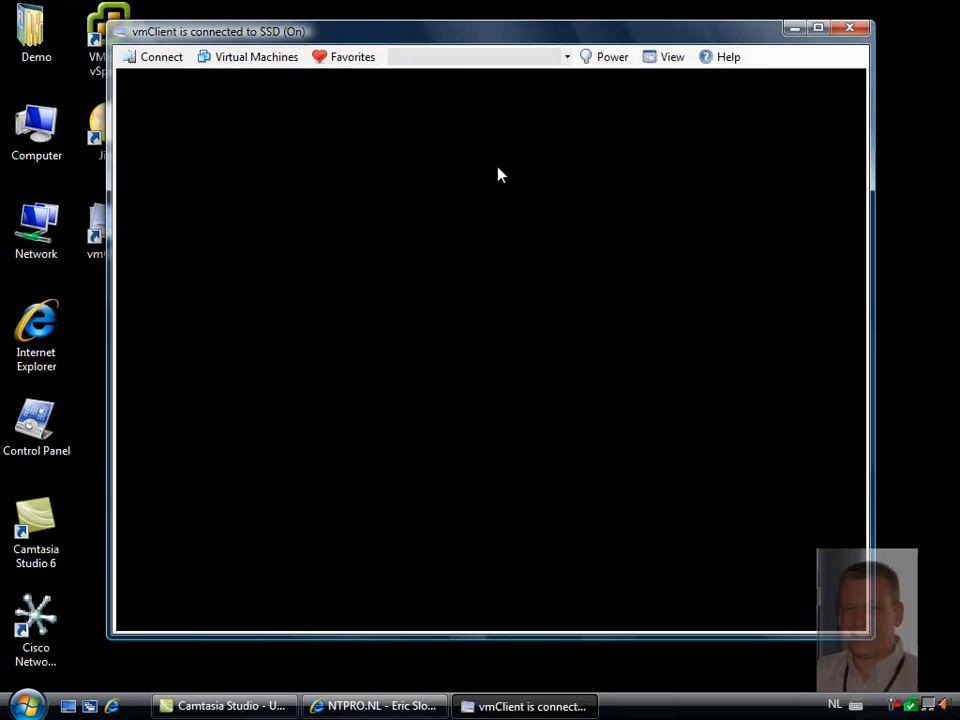
# Step: Show the list of favourite virtual machines
pyautogui.click(352, 56)
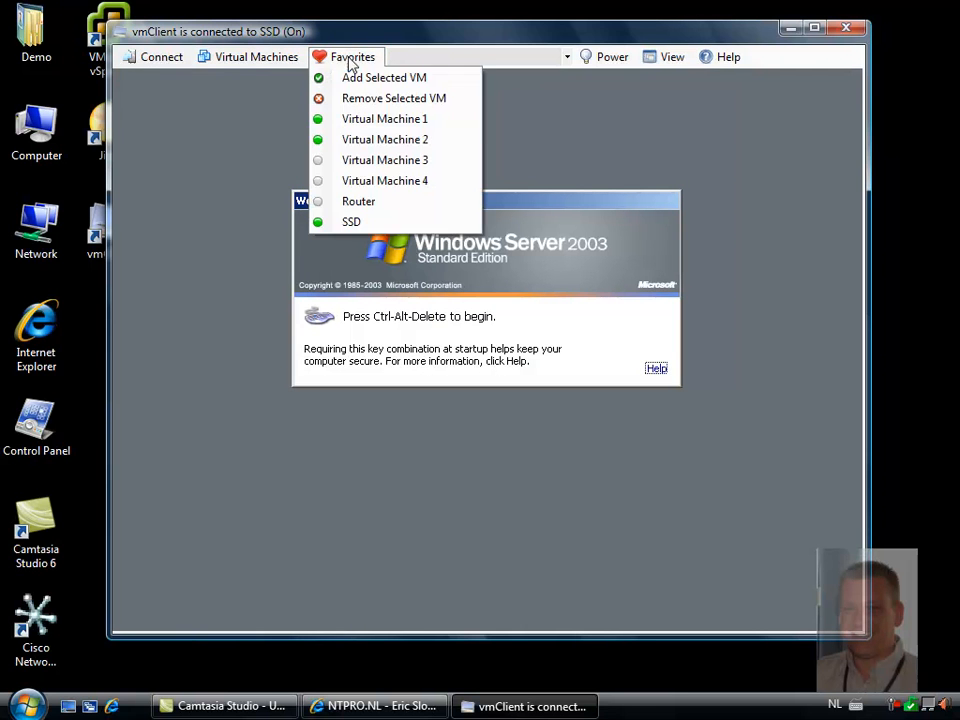
pyautogui.moveTo(352, 221)
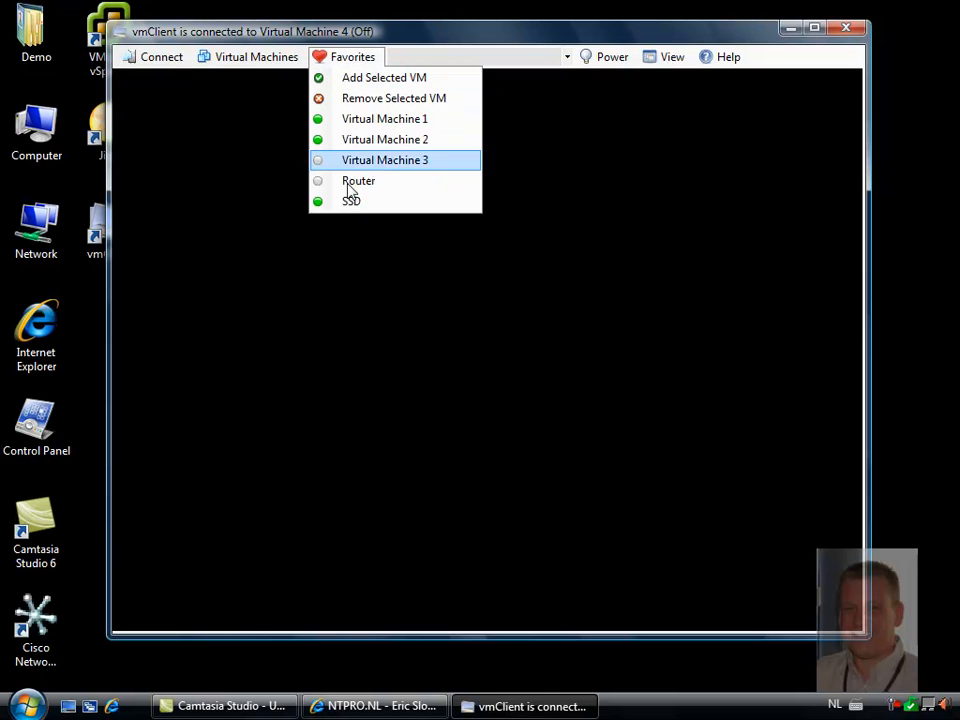
pyautogui.moveTo(535, 289)
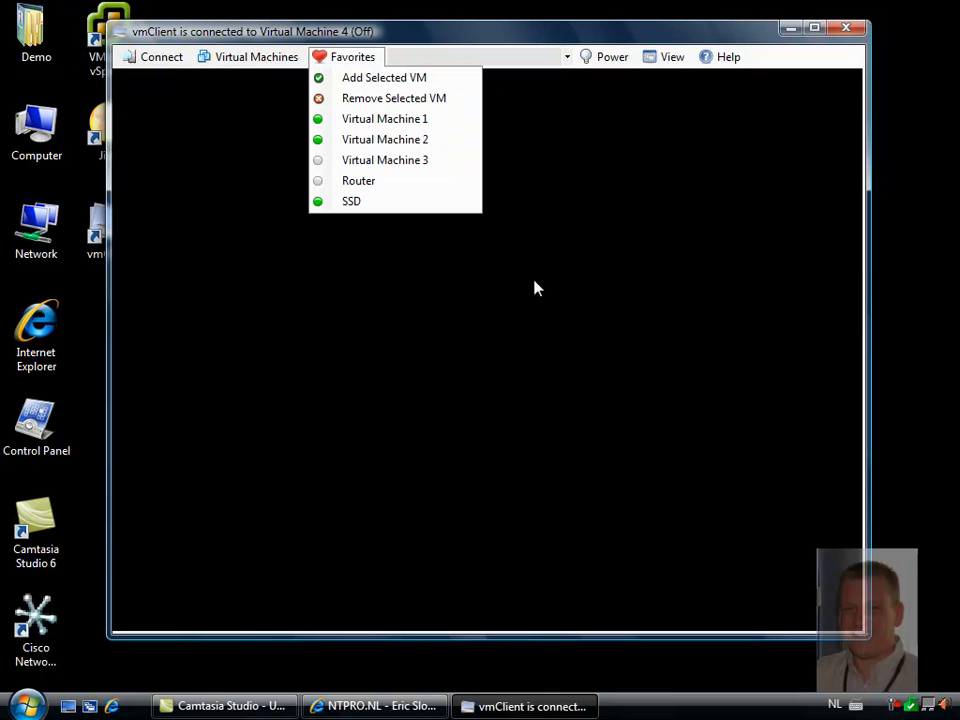
pyautogui.moveTo(445, 400)
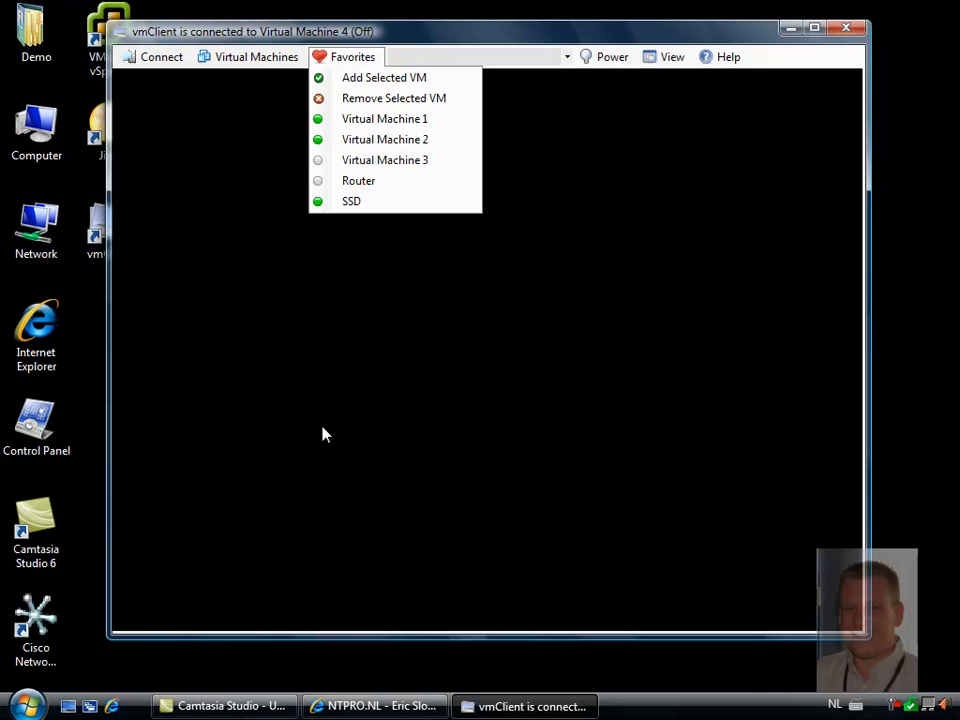
pyautogui.moveTo(331, 433)
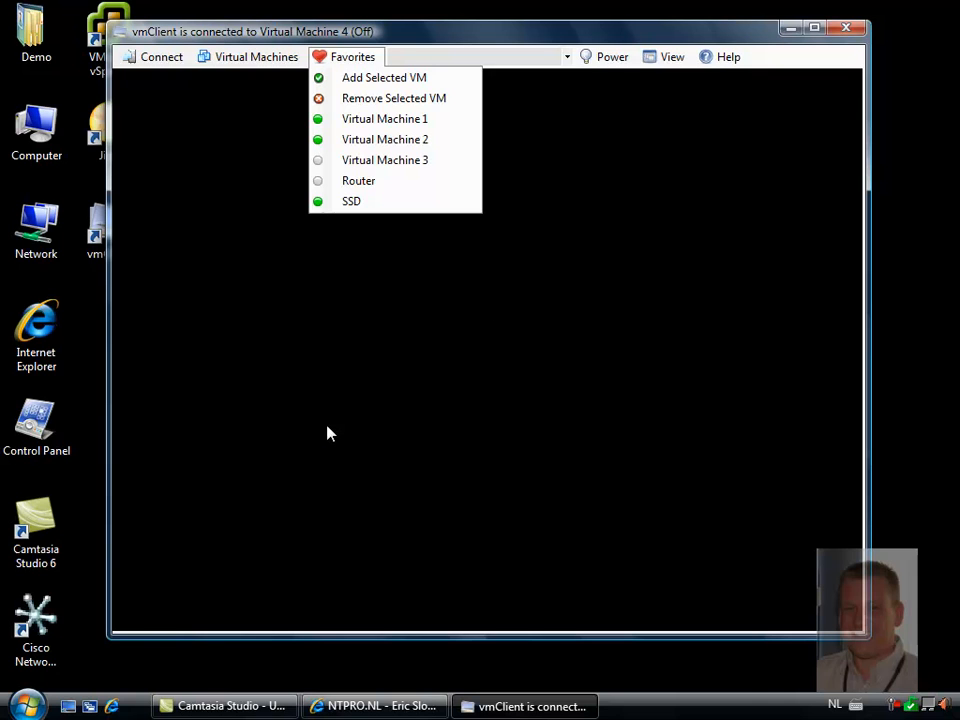
pyautogui.click(256, 56)
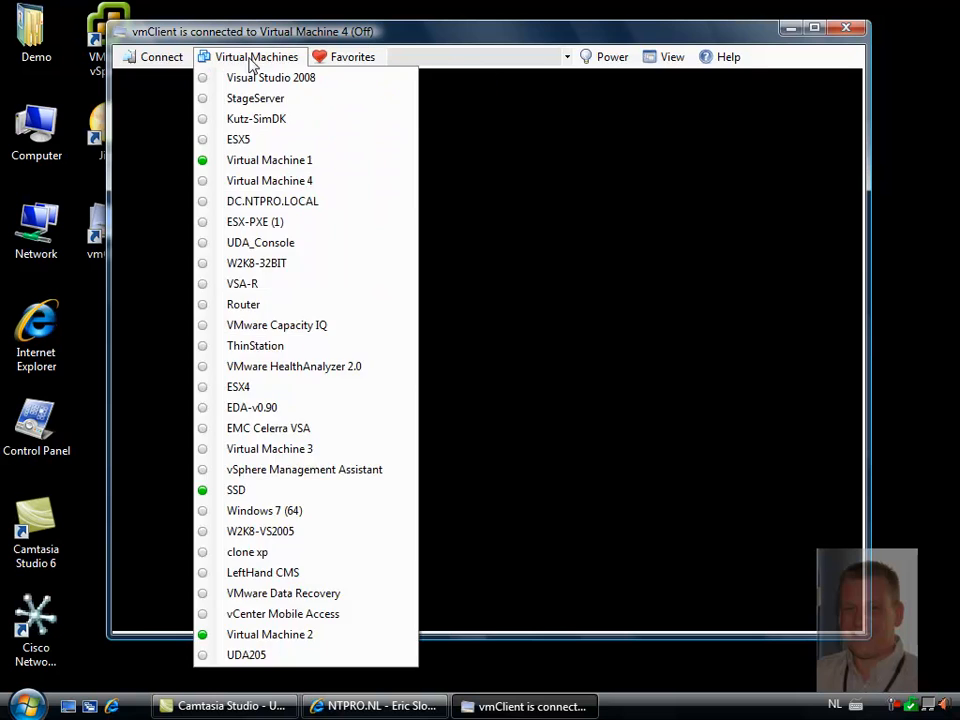
pyautogui.click(352, 56)
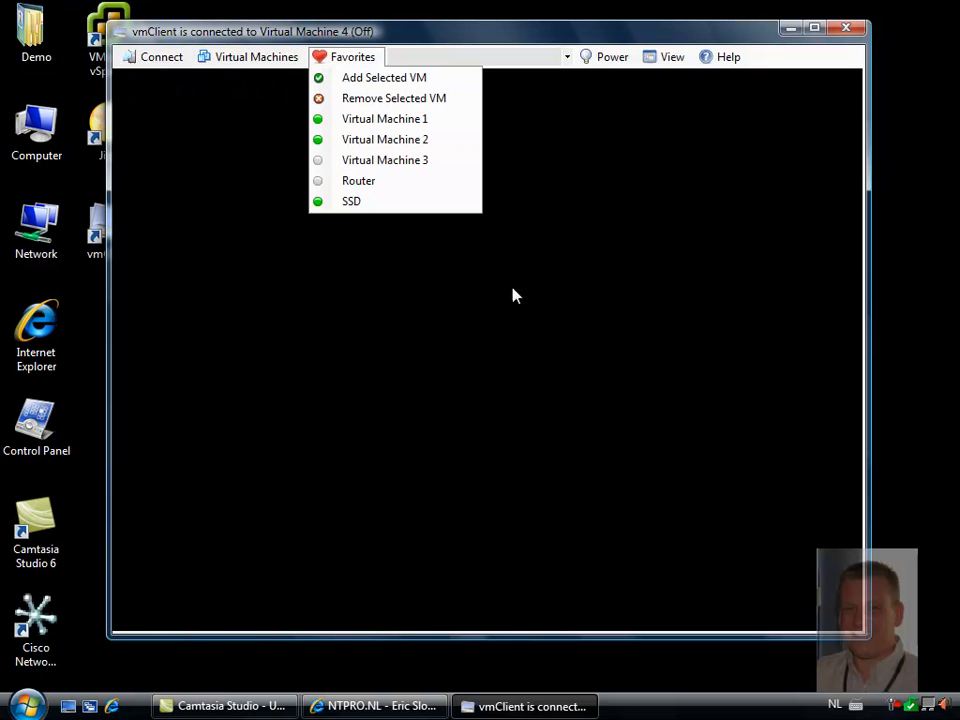
pyautogui.moveTo(500, 393)
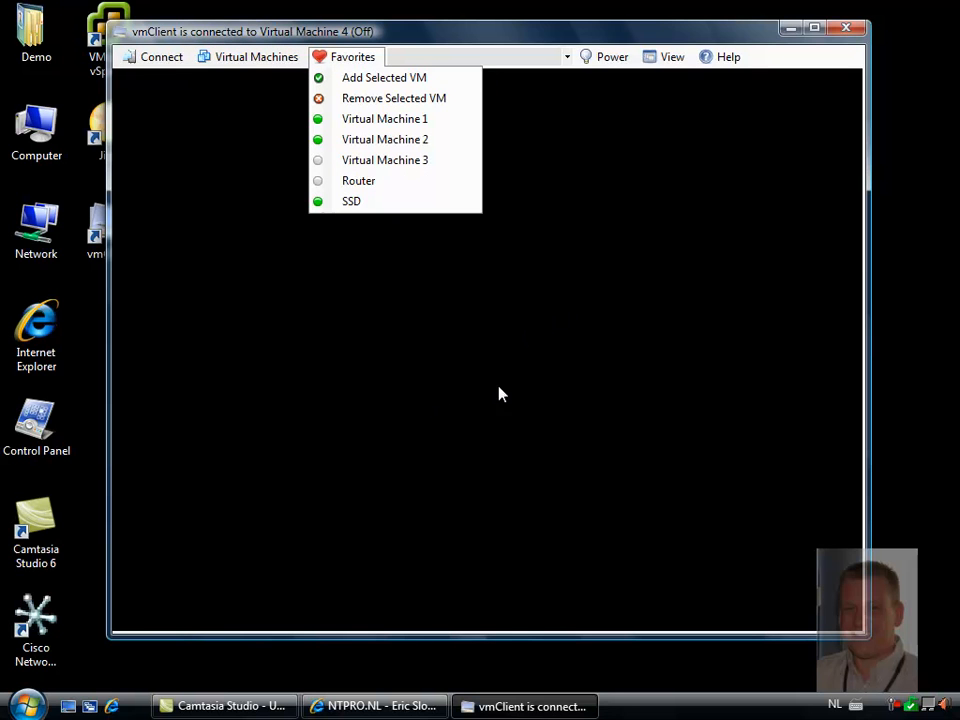
pyautogui.moveTo(352, 618)
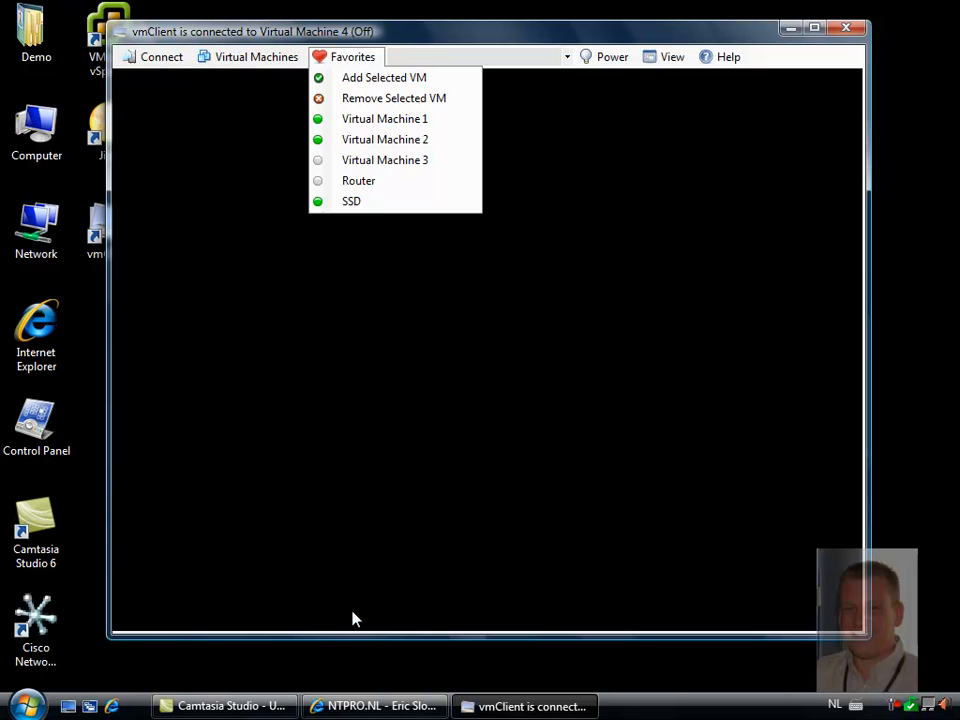
pyautogui.moveTo(462, 446)
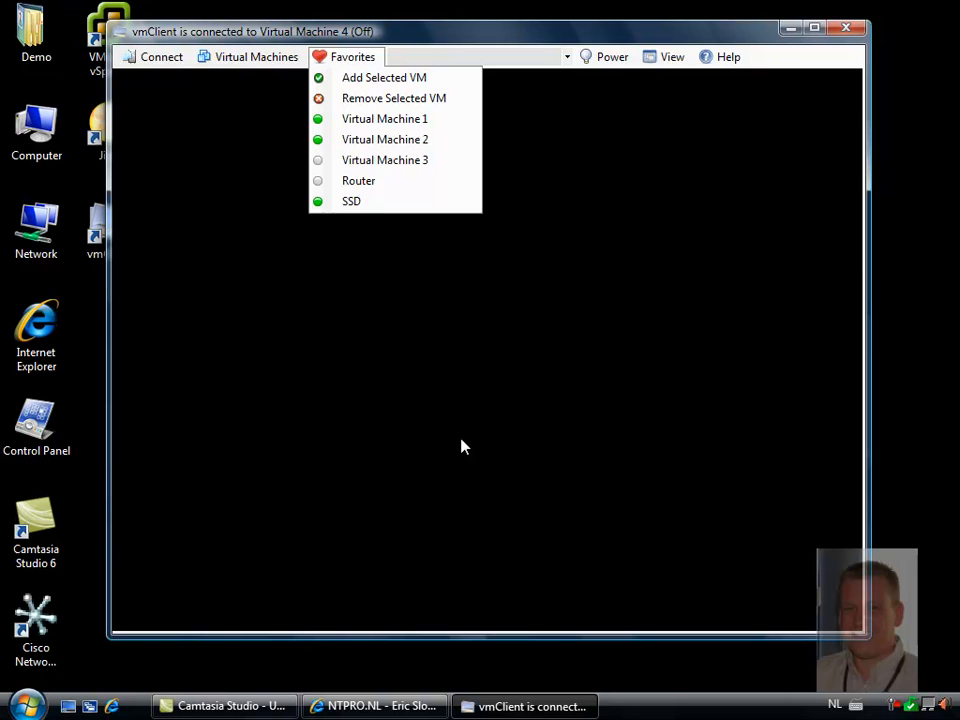
pyautogui.moveTo(489, 417)
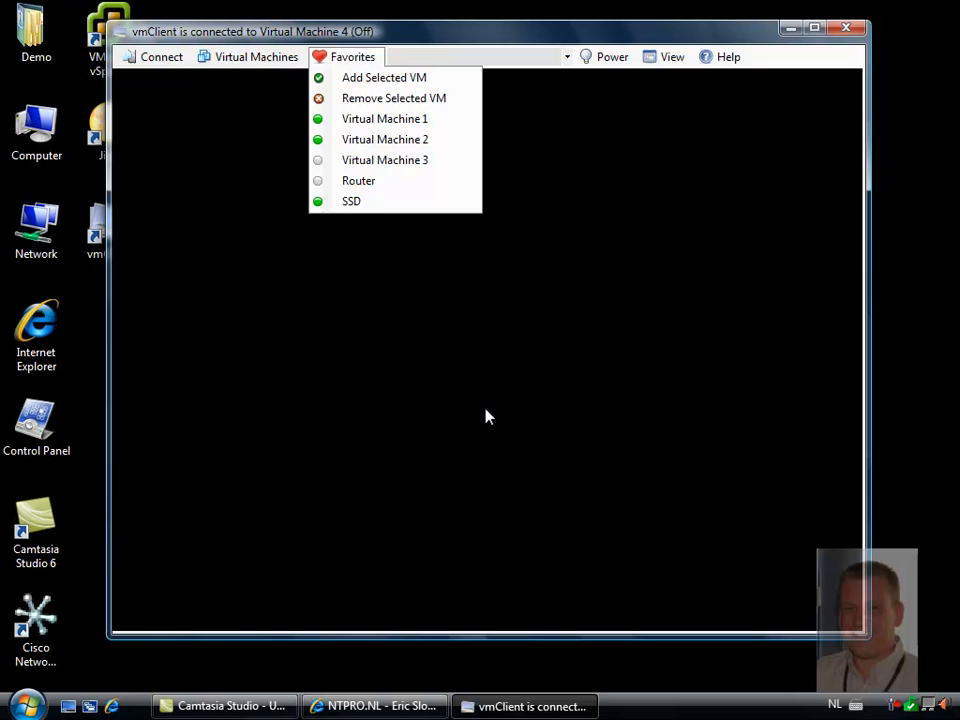
pyautogui.moveTo(481, 355)
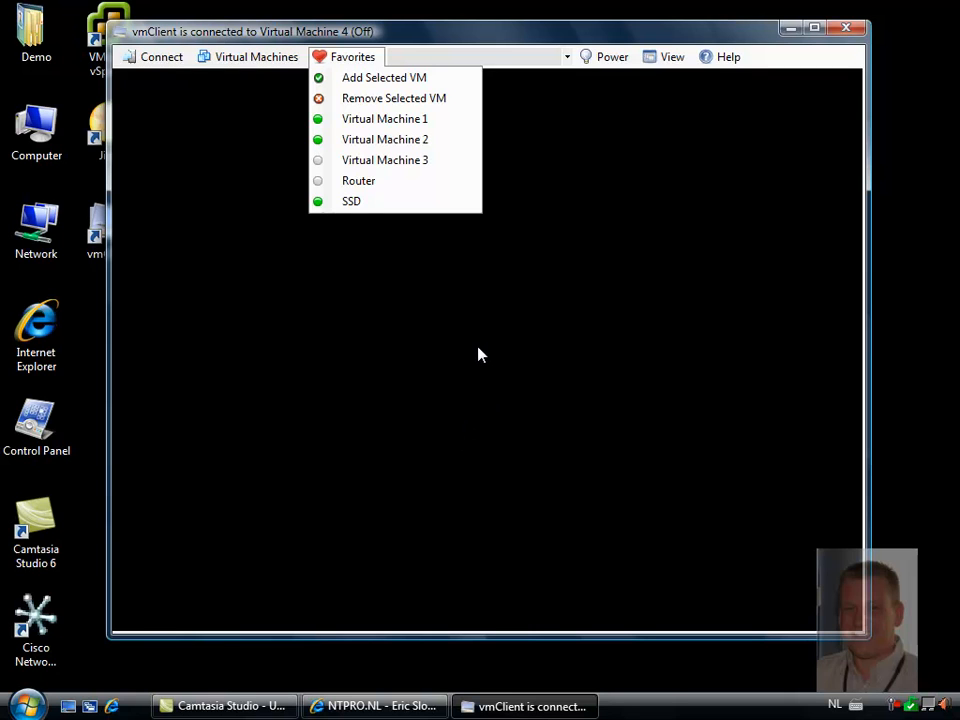
pyautogui.moveTo(517, 318)
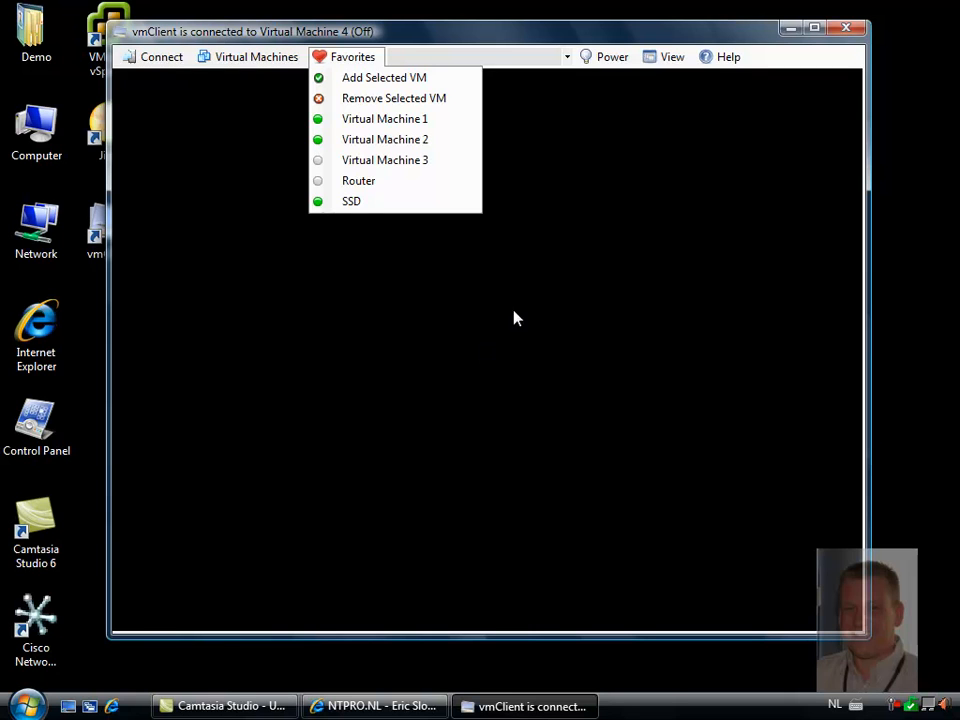